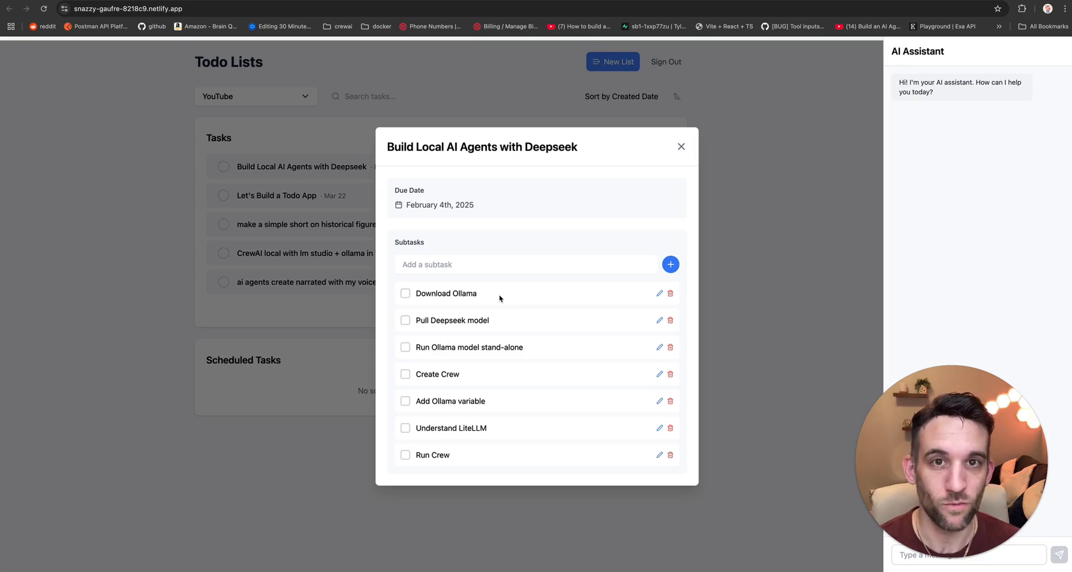
double_click(445, 292)
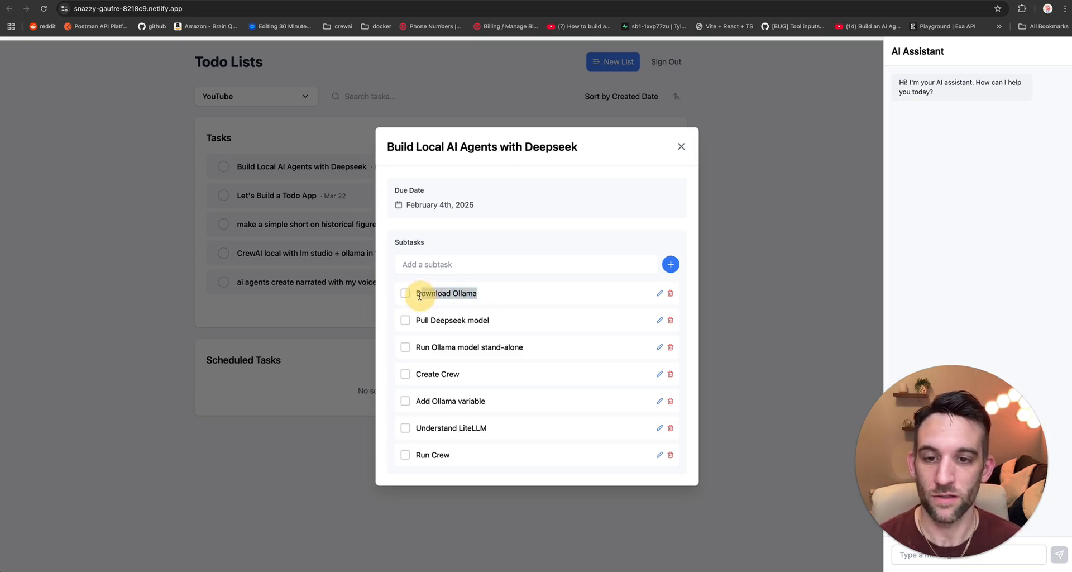
text(https://ollama.com)
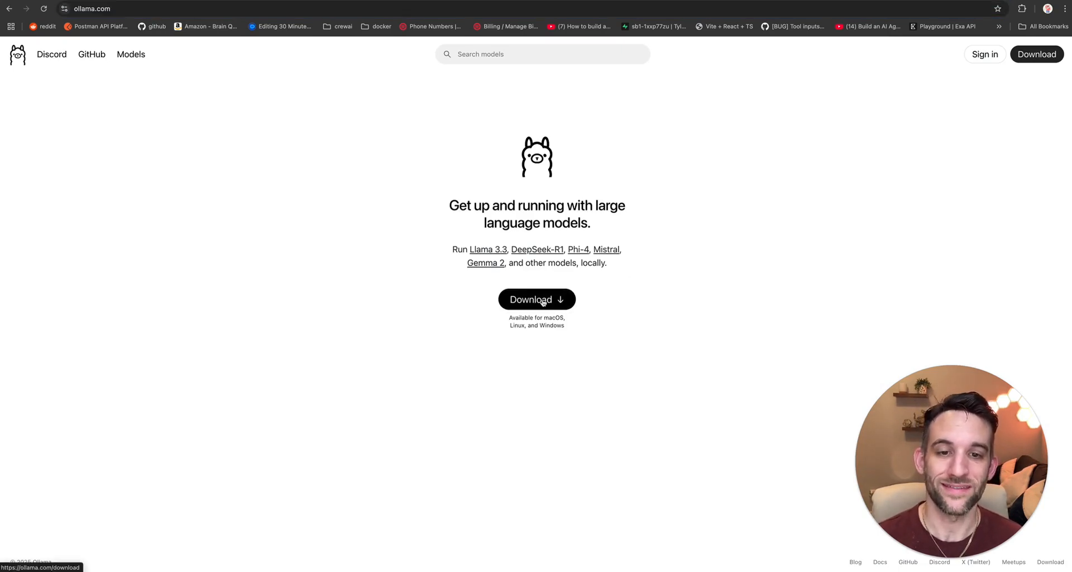
Download the Ollama installer for macOS from the download page.
click(537, 300)
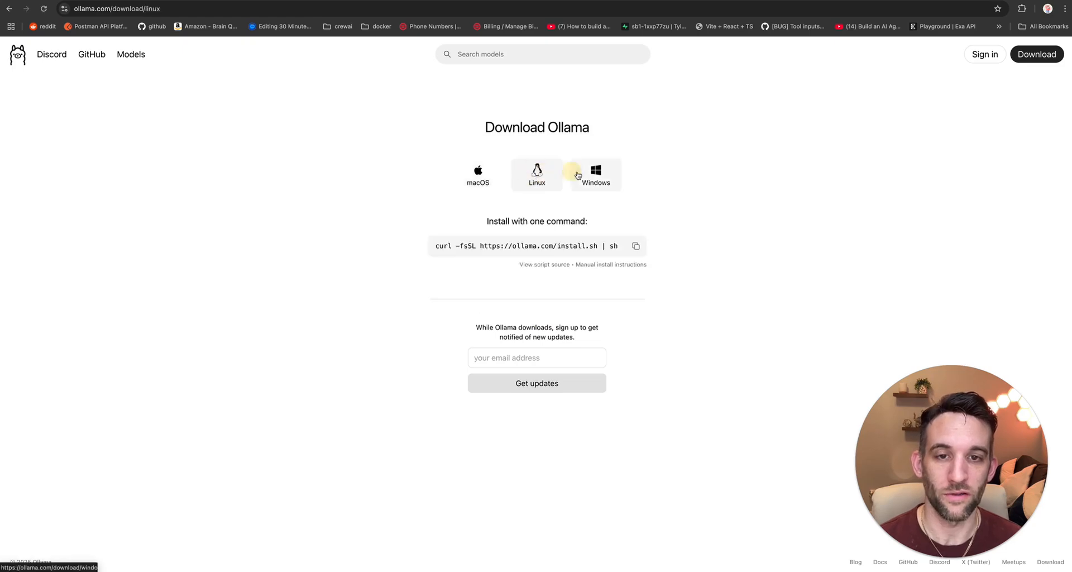
click(478, 174)
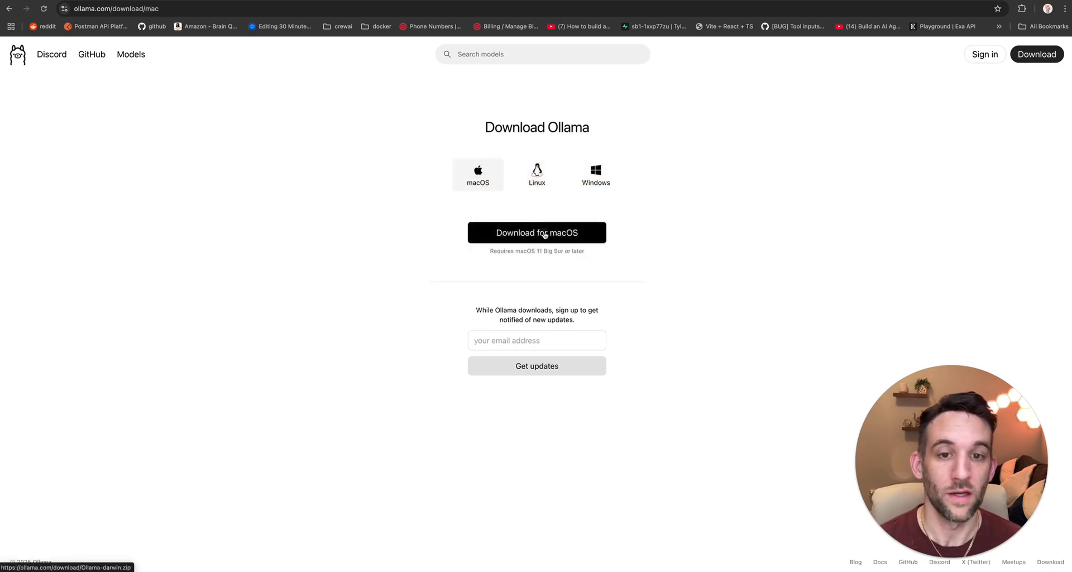
click(537, 232)
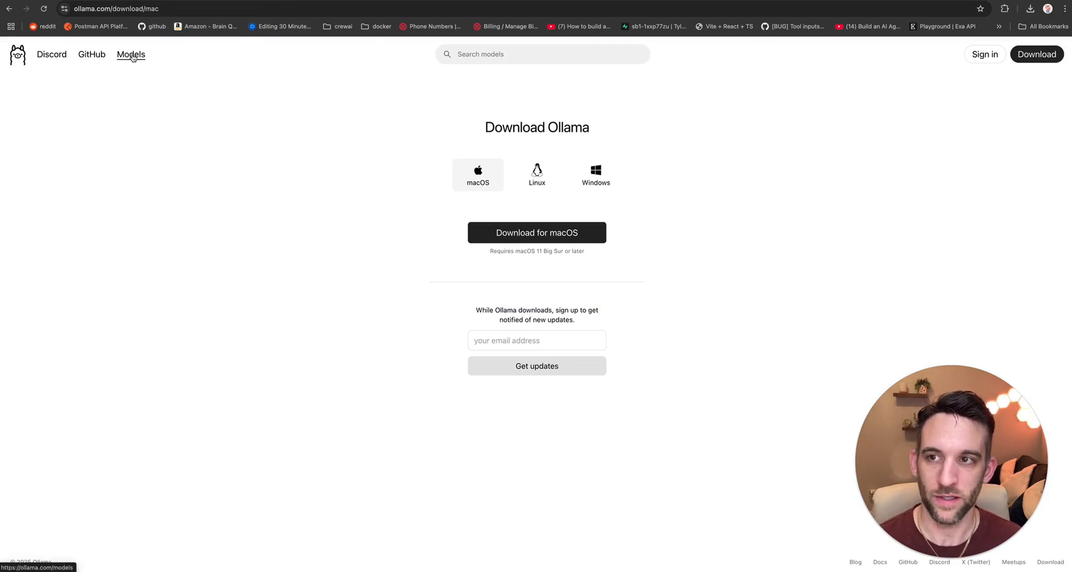
Browse the Models list to the deepseek-r1 page and look at the 671b run command.
click(131, 54)
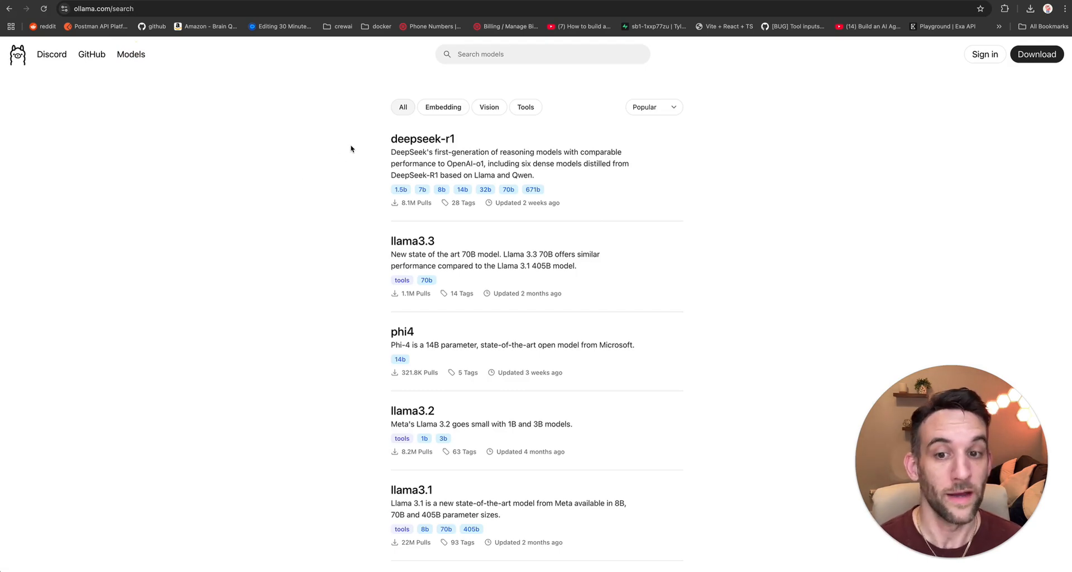
mouse_move(423, 138)
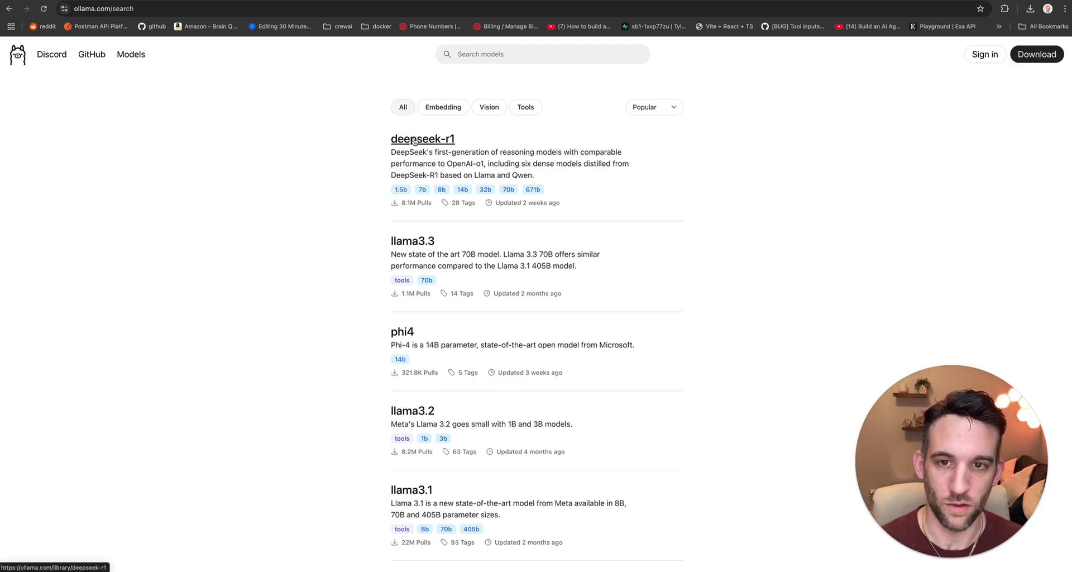
click(423, 139)
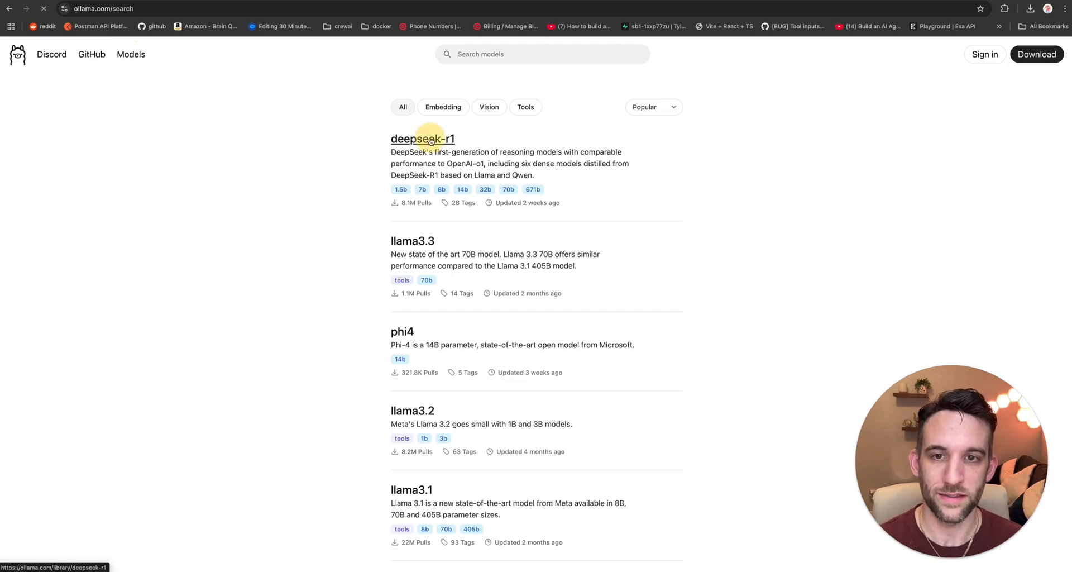
click(422, 138)
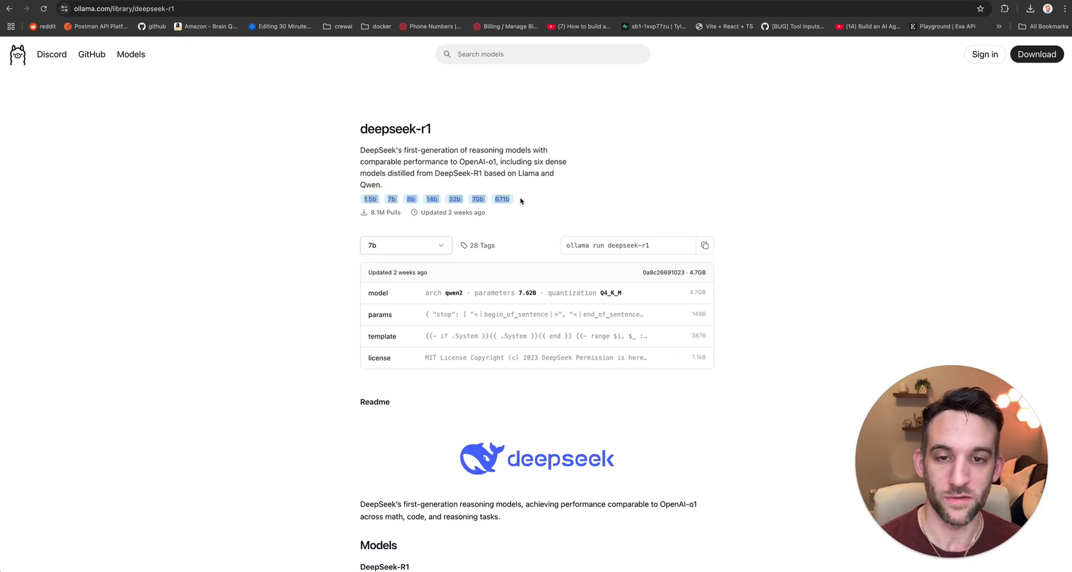
scroll(down, 3)
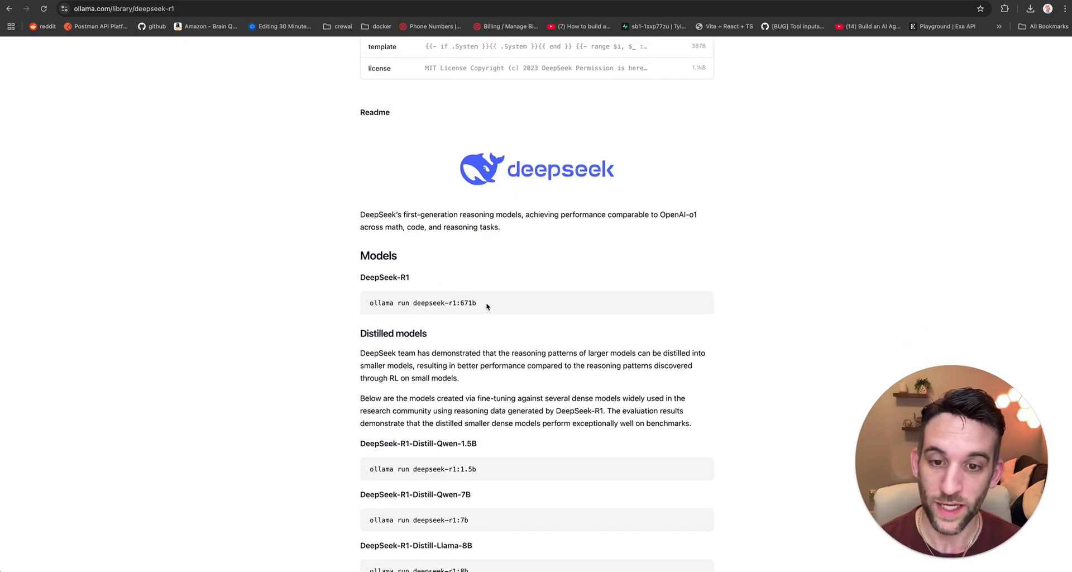
double_click(468, 303)
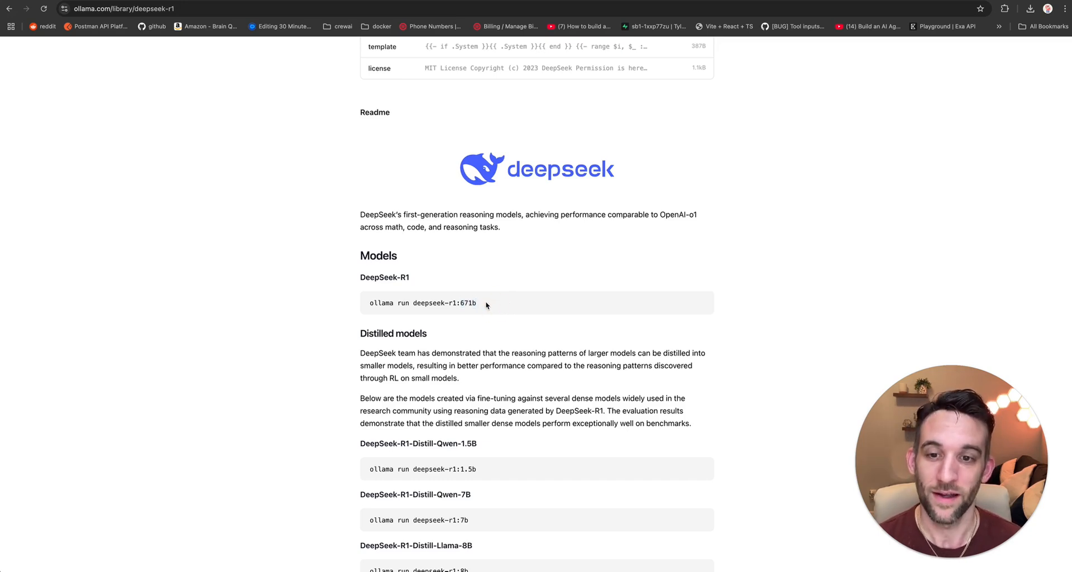
Scroll through the Distilled models section, inspecting the Distill-Llama-70B entry.
scroll(down, 3)
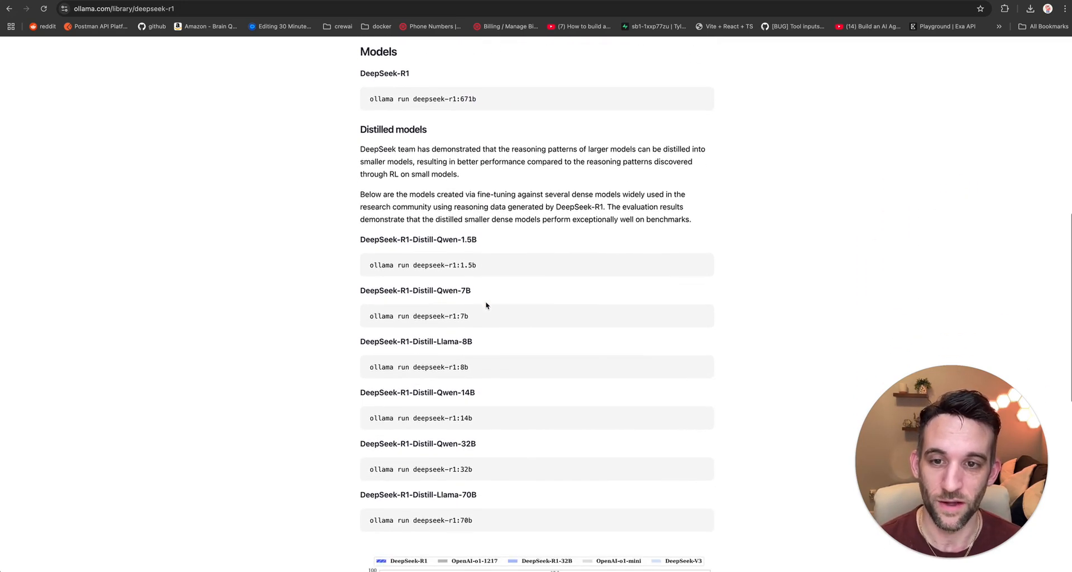
scroll(down, 3)
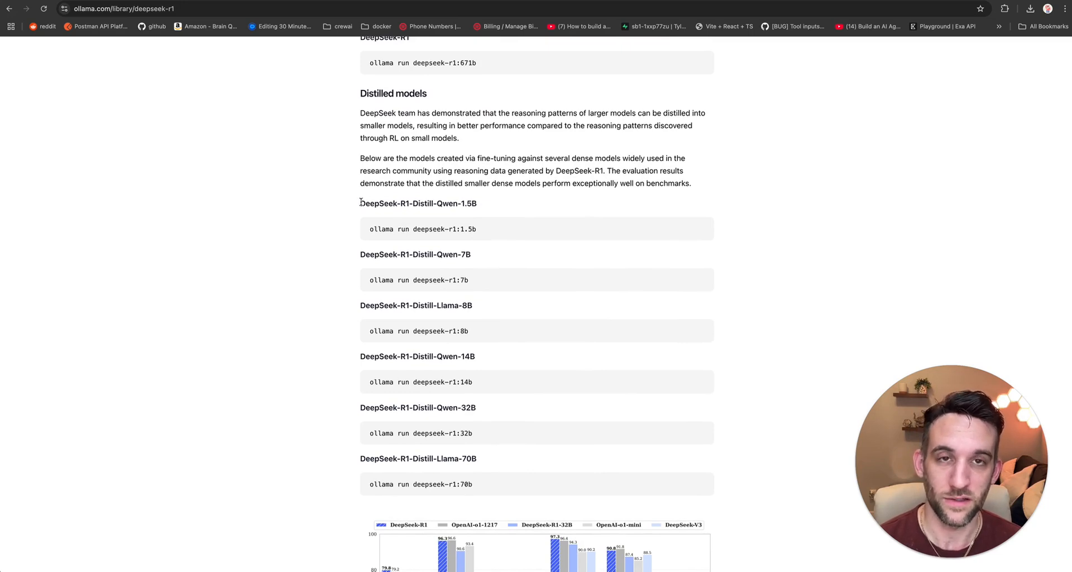
mouse_move(493, 336)
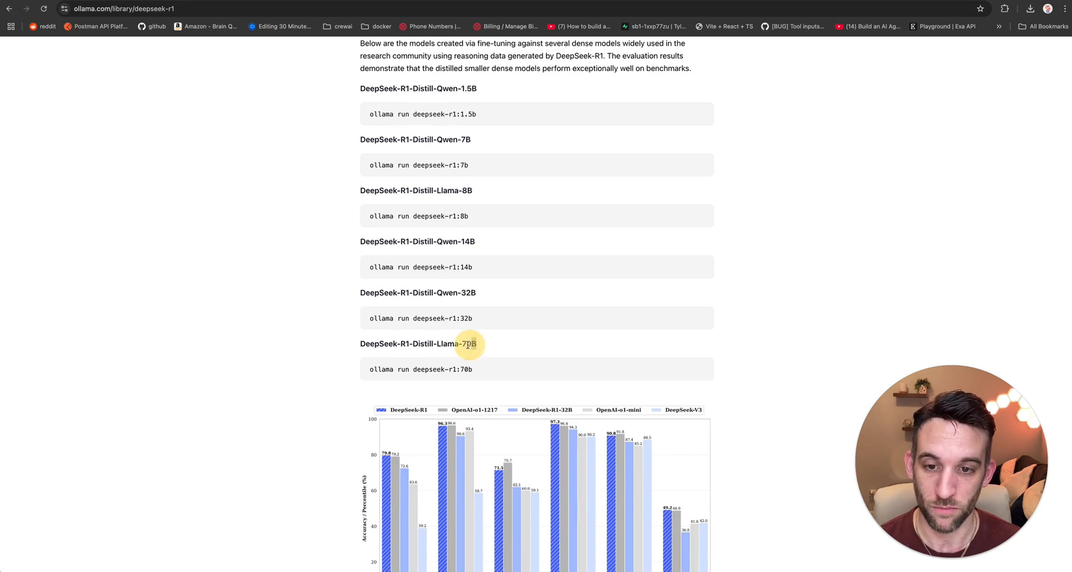
double_click(444, 343)
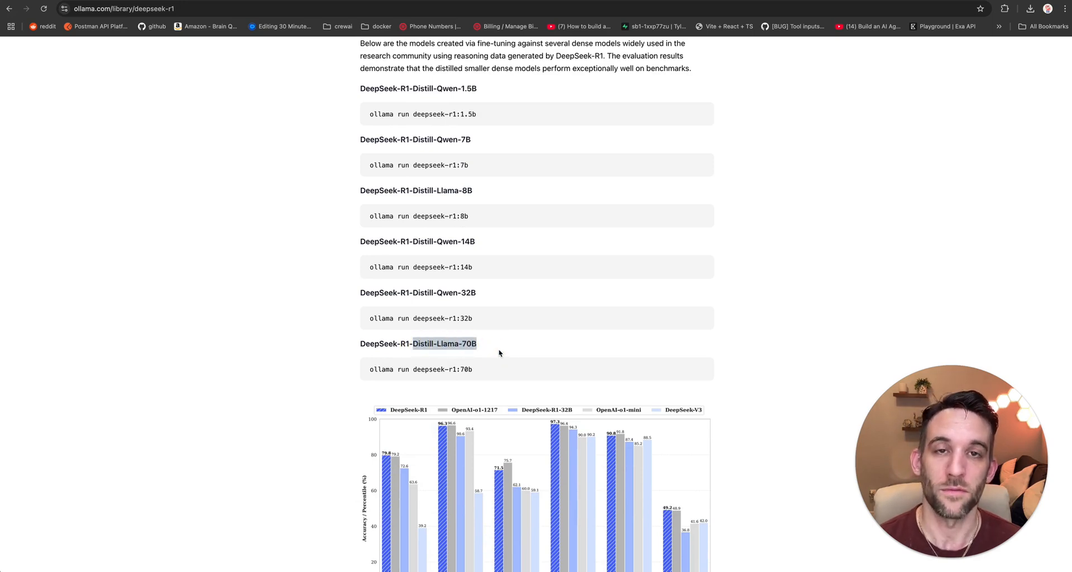
scroll(down, 3)
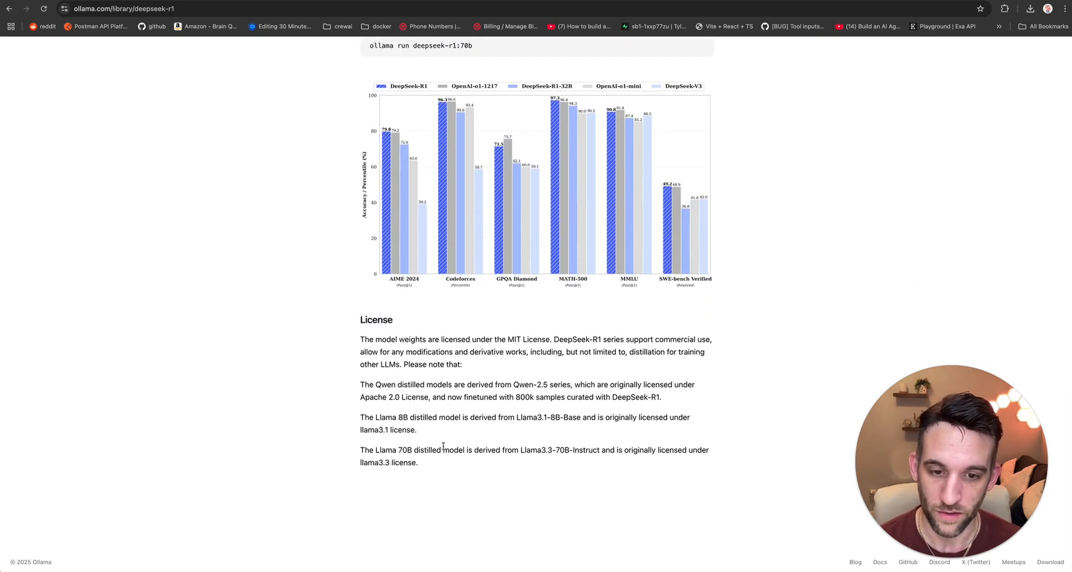
double_click(537, 449)
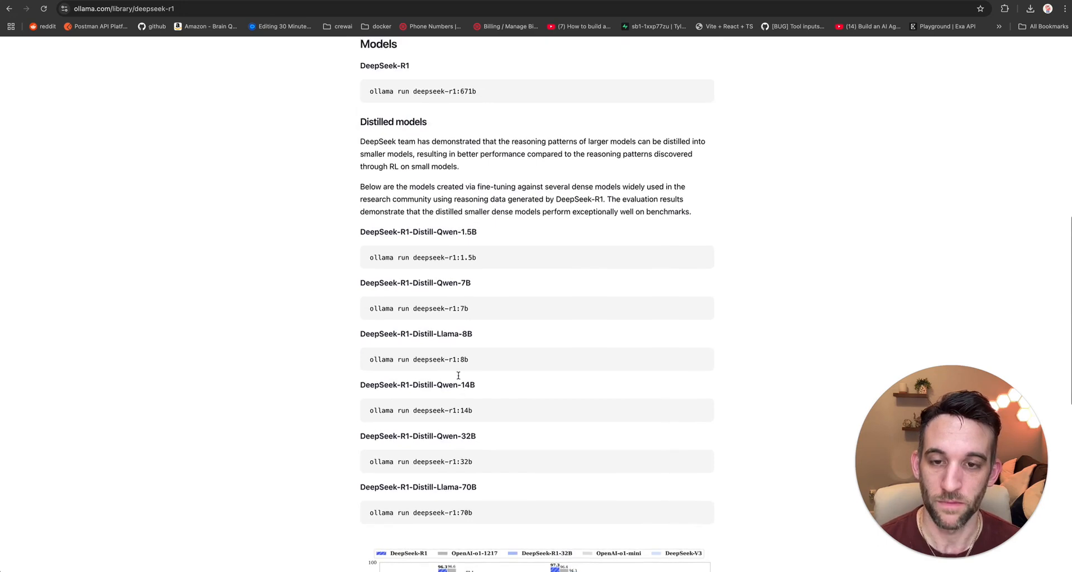
scroll(up, 3)
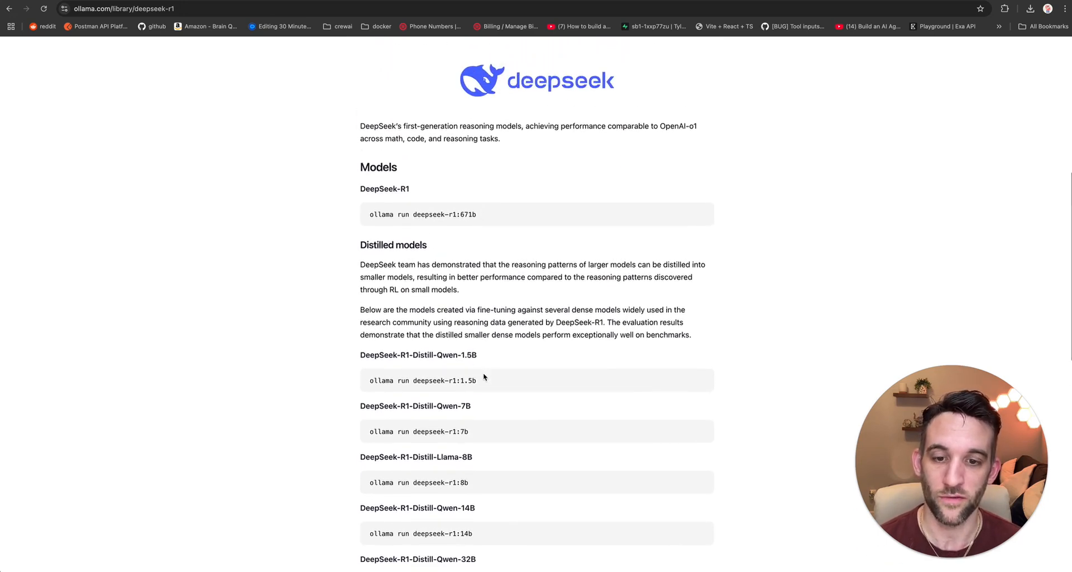
scroll(down, 3)
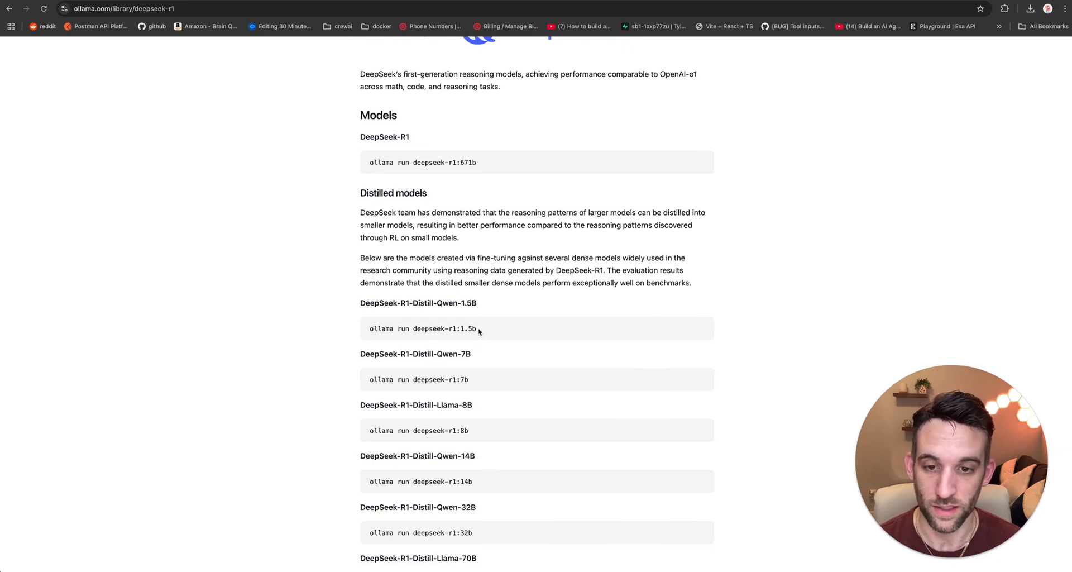
Select the deepseek-r1:1.5b model name to copy it.
double_click(443, 328)
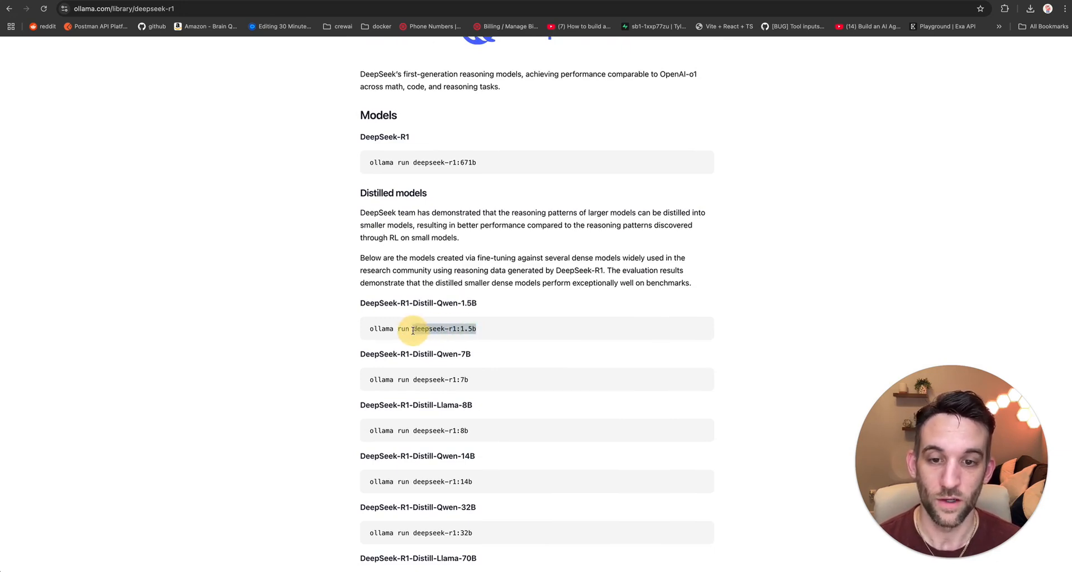
scroll(down, 3)
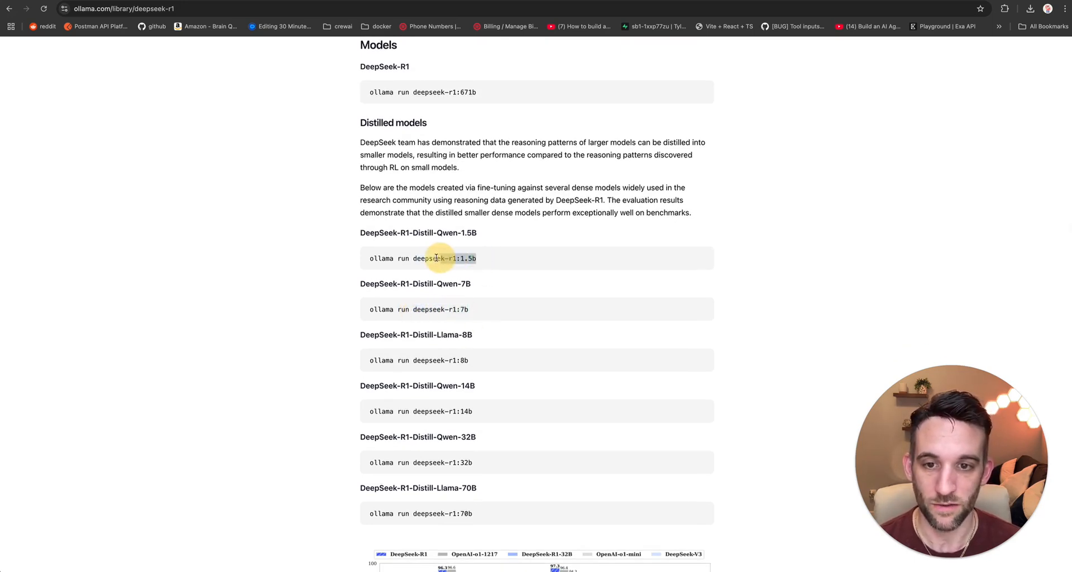
double_click(437, 258)
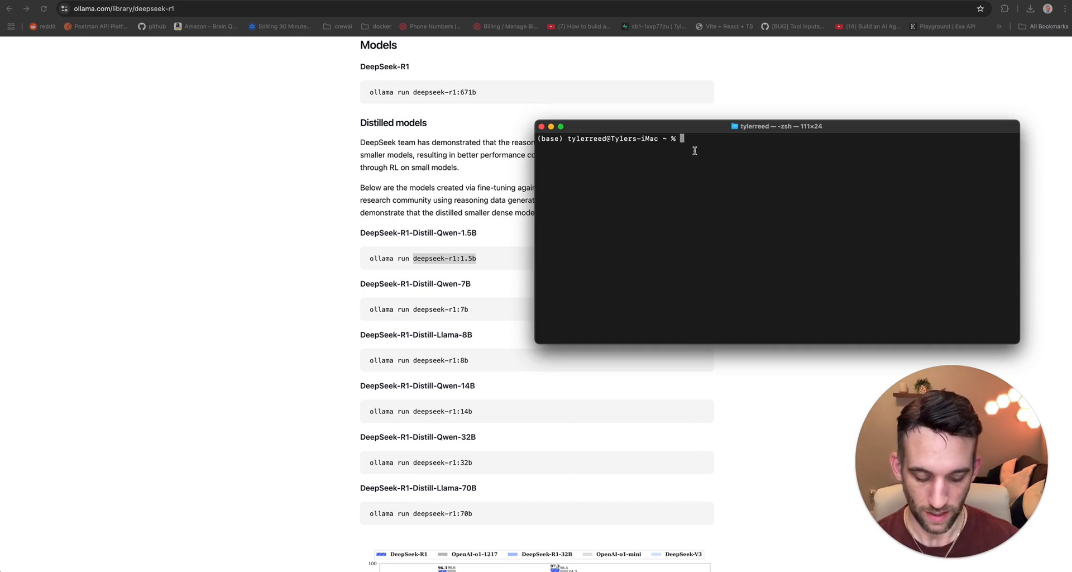
Run 'ollama pull deepseek-r1:1.5b' in Terminal to download the model.
text(ollama)
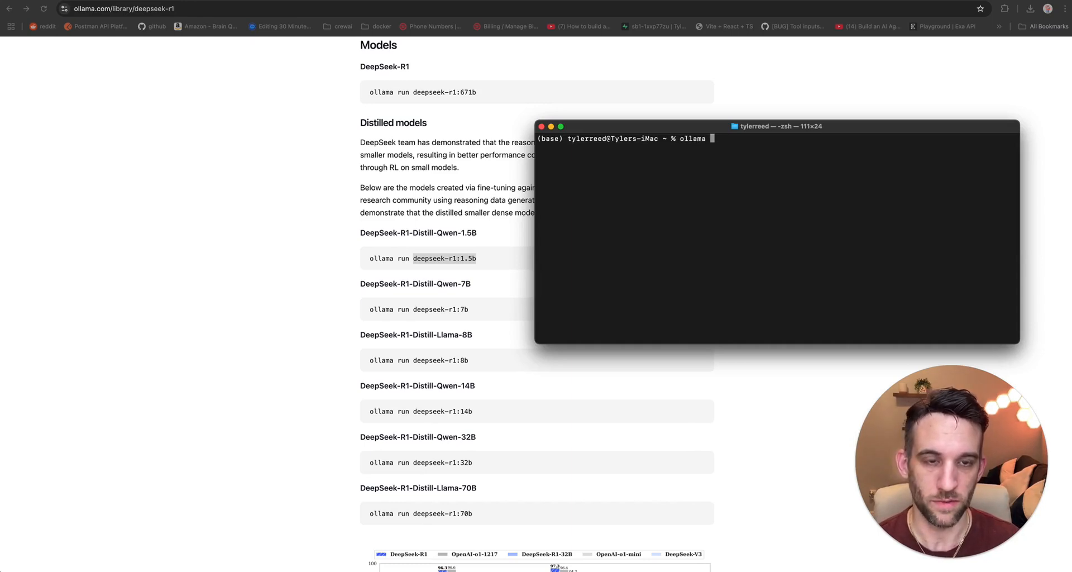
text(pull deepseek-r1:1.5b)
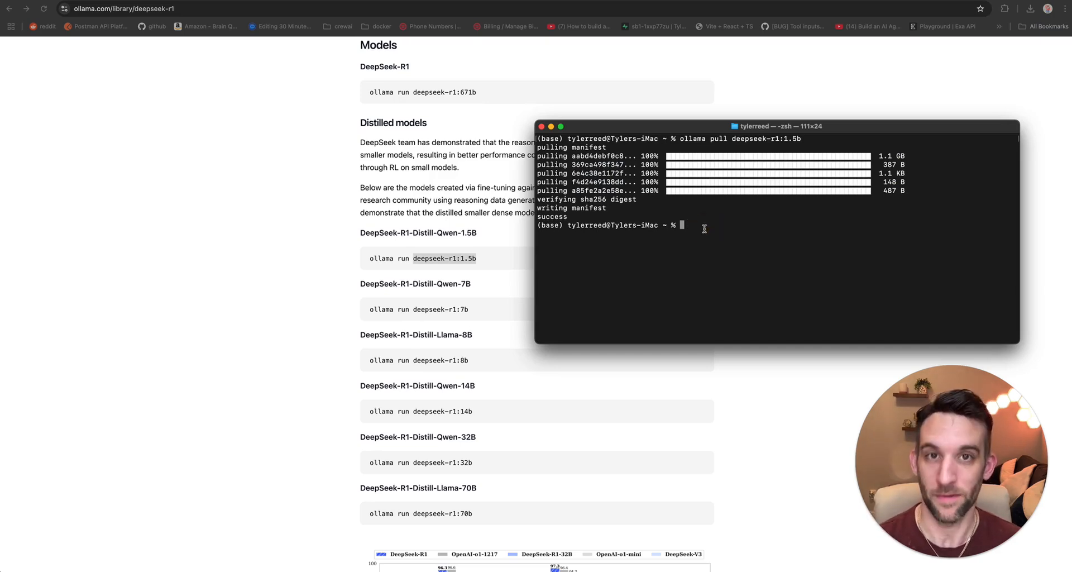
Check off the 'Pull Deepseek model' subtask.
click(405, 320)
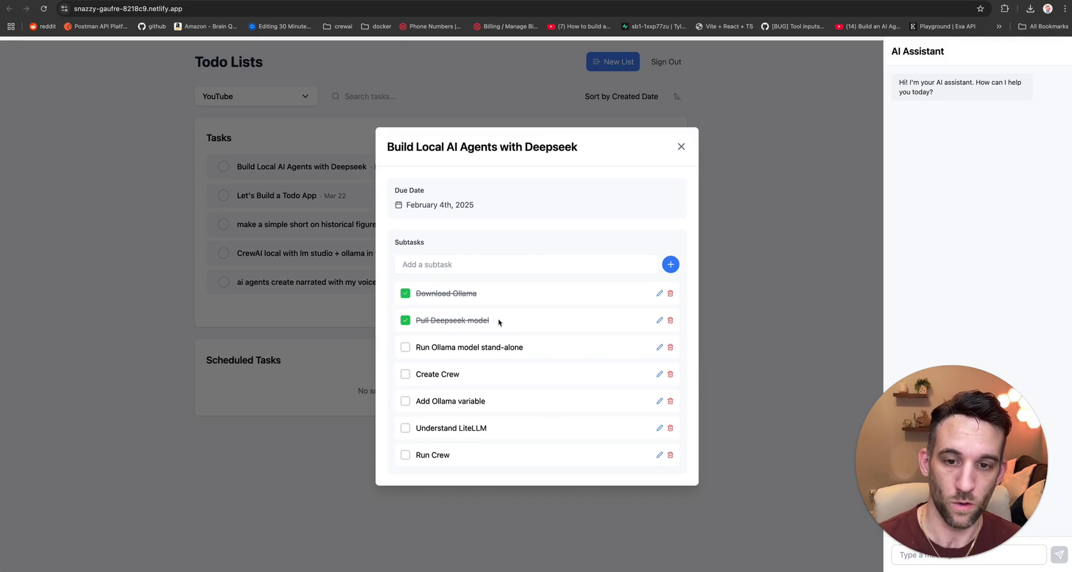
mouse_move(526, 347)
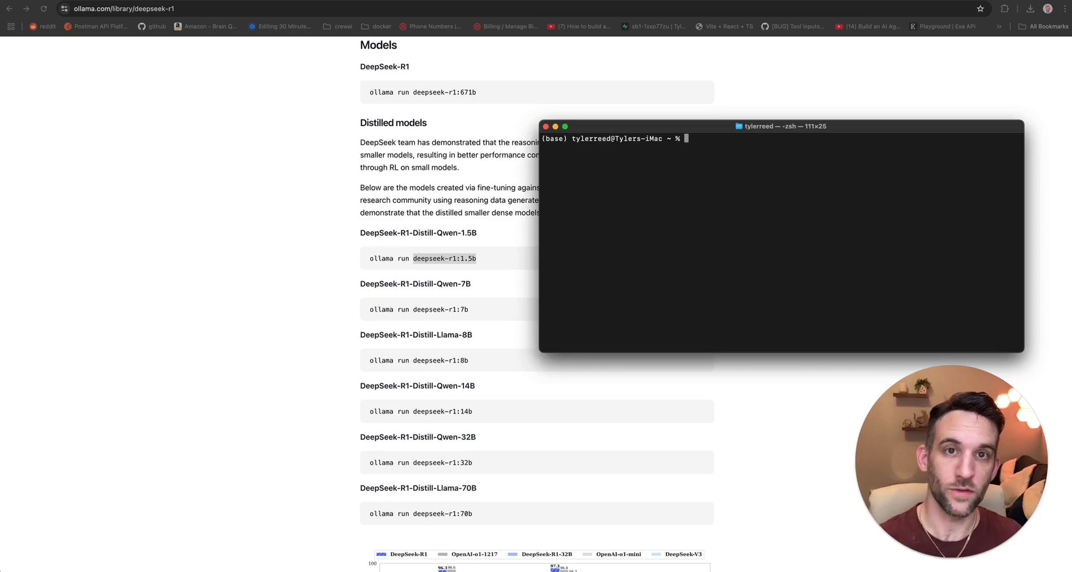
Run deepseek-r1:1.5b standalone, ask 'how are y', and mark the stand-alone subtask done.
text(ollaa)
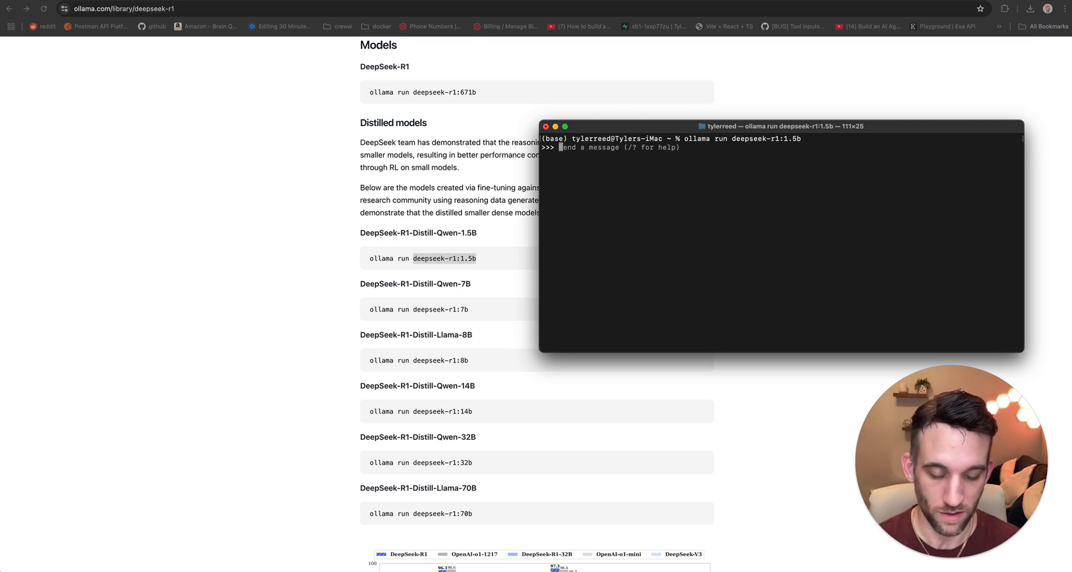
text(how are y)
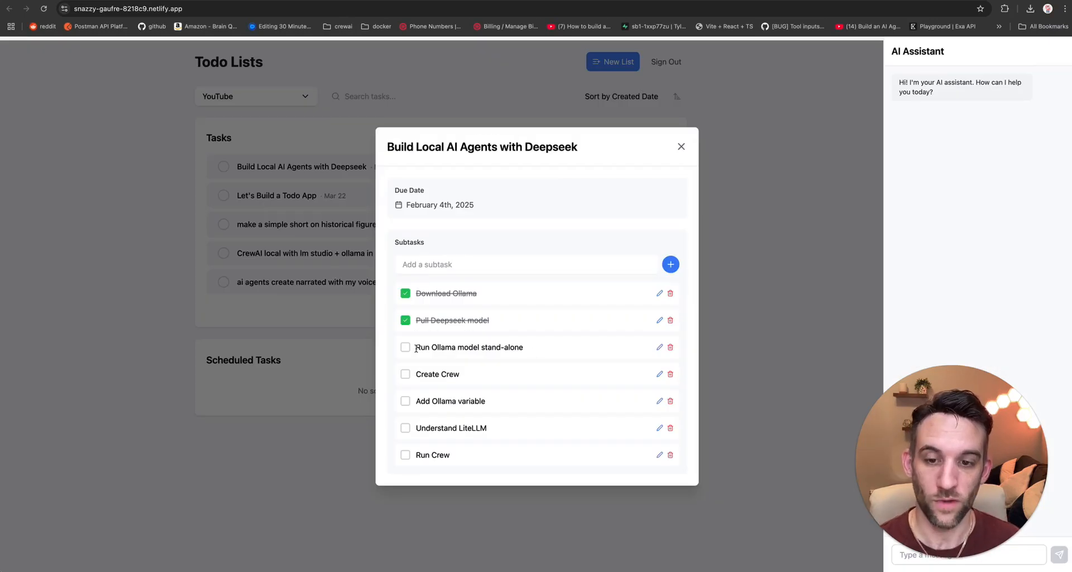
click(406, 347)
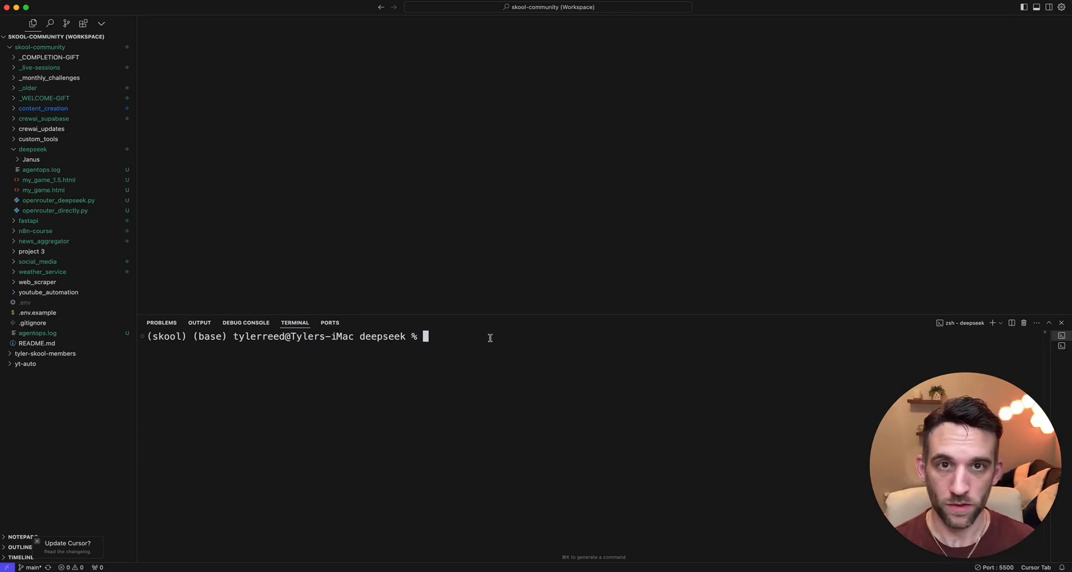
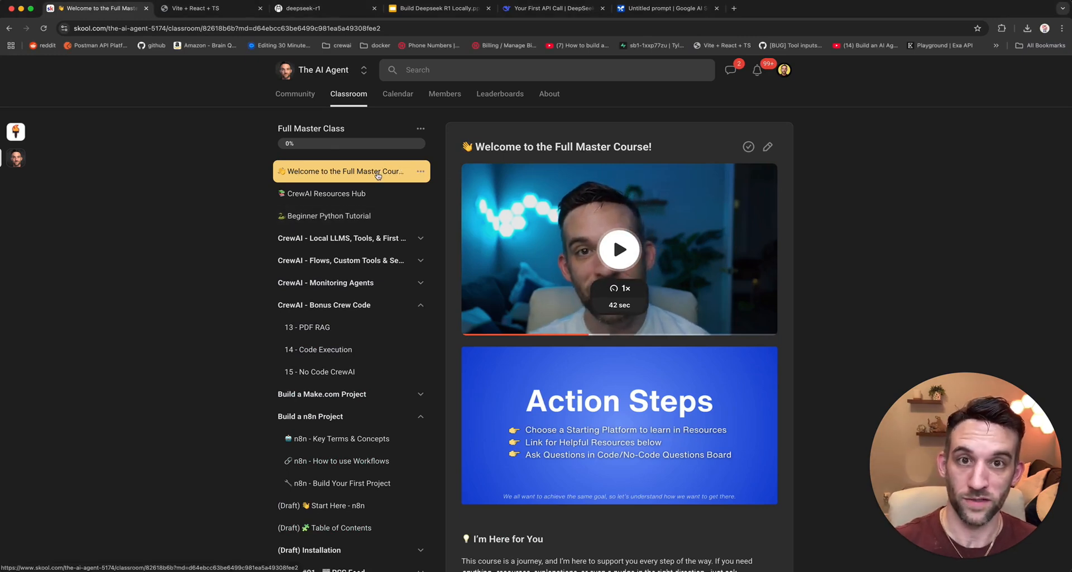
scroll(down, 3)
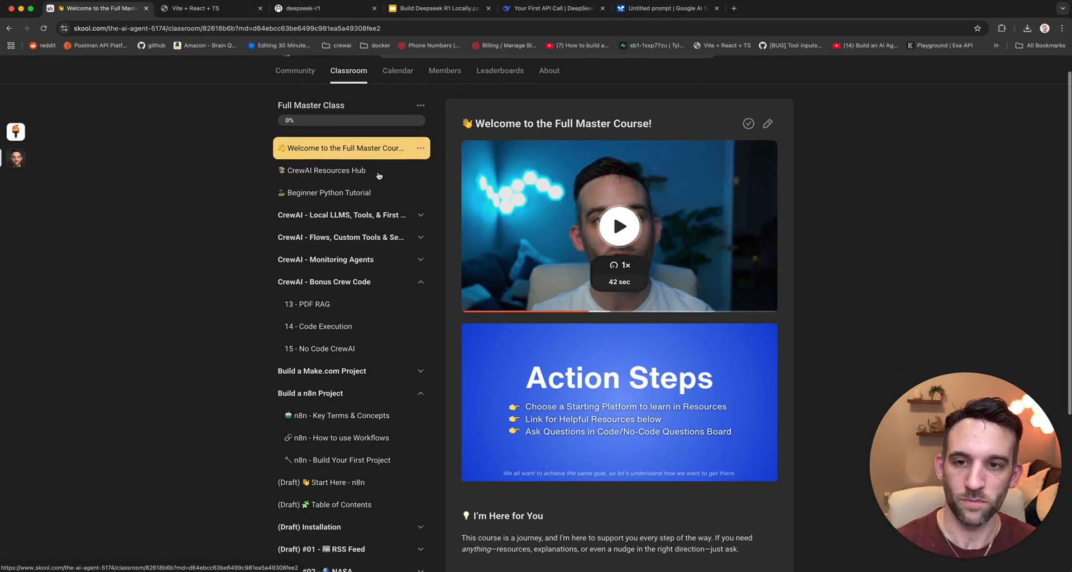
scroll(down, 3)
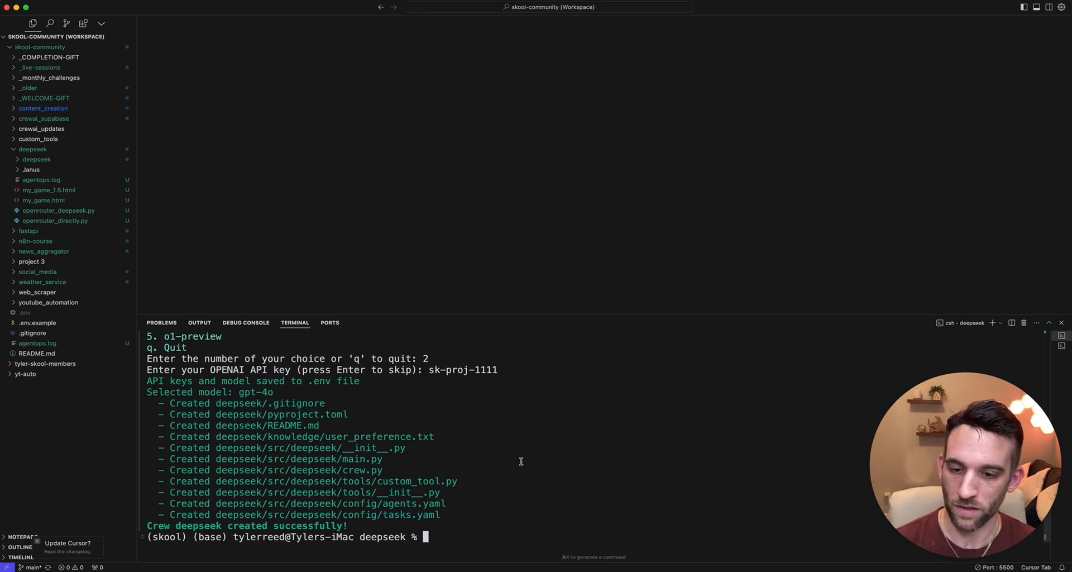
Clear the terminal and expand the generated deepseek project folder.
text(cl)
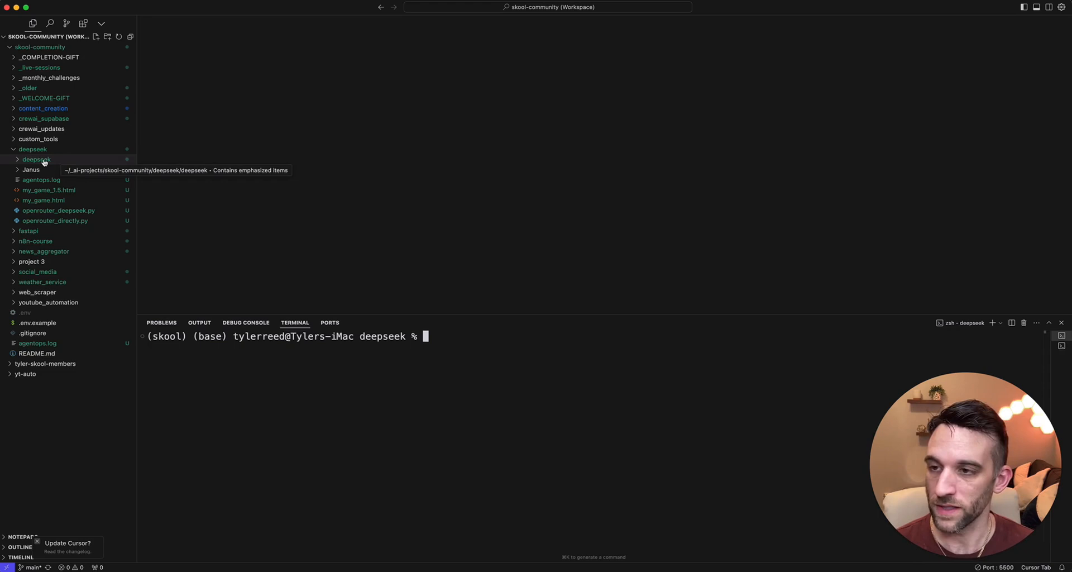
click(37, 160)
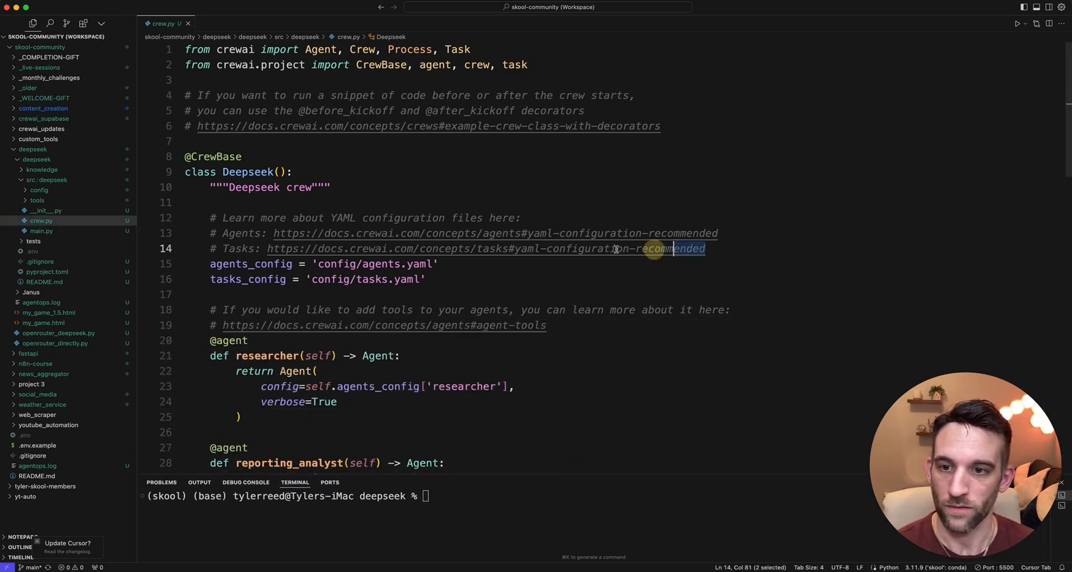
Delete the boilerplate documentation comments inside the Deepseek crew class in crew.py.
key(Backspace)
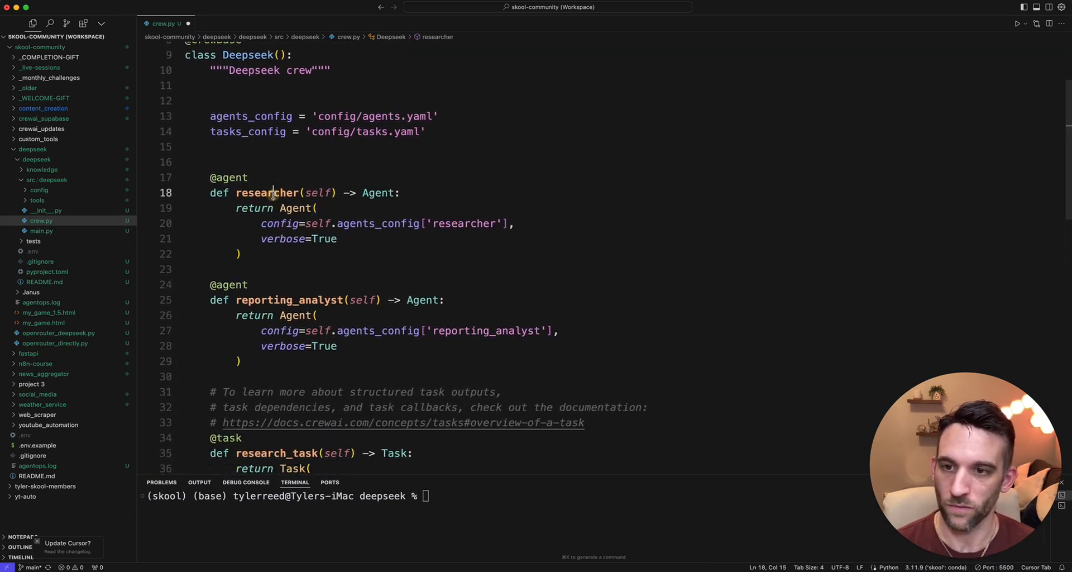
click(273, 299)
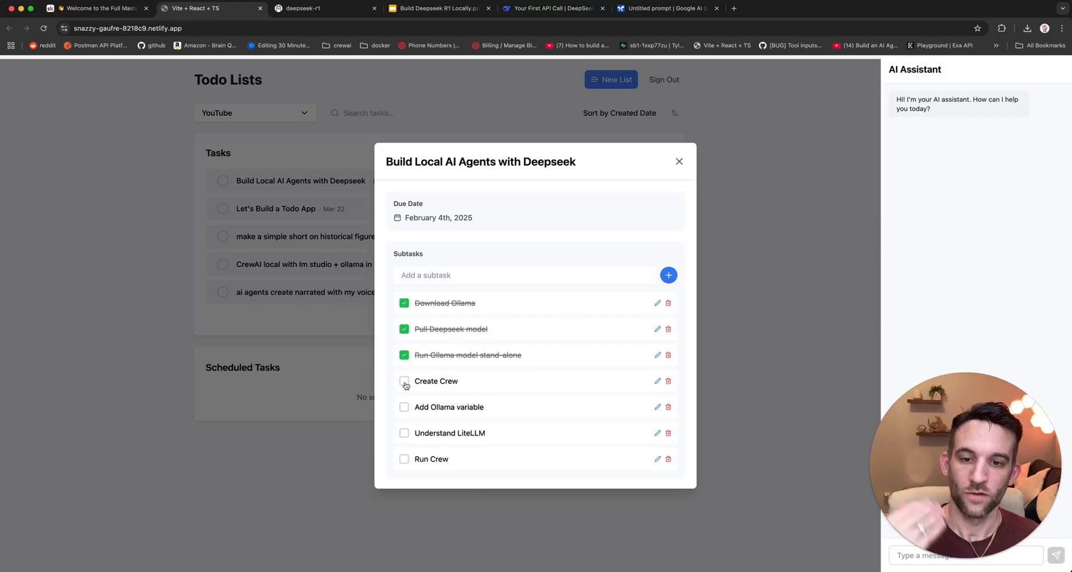
Check off the 'Create Crew' subtask.
click(404, 381)
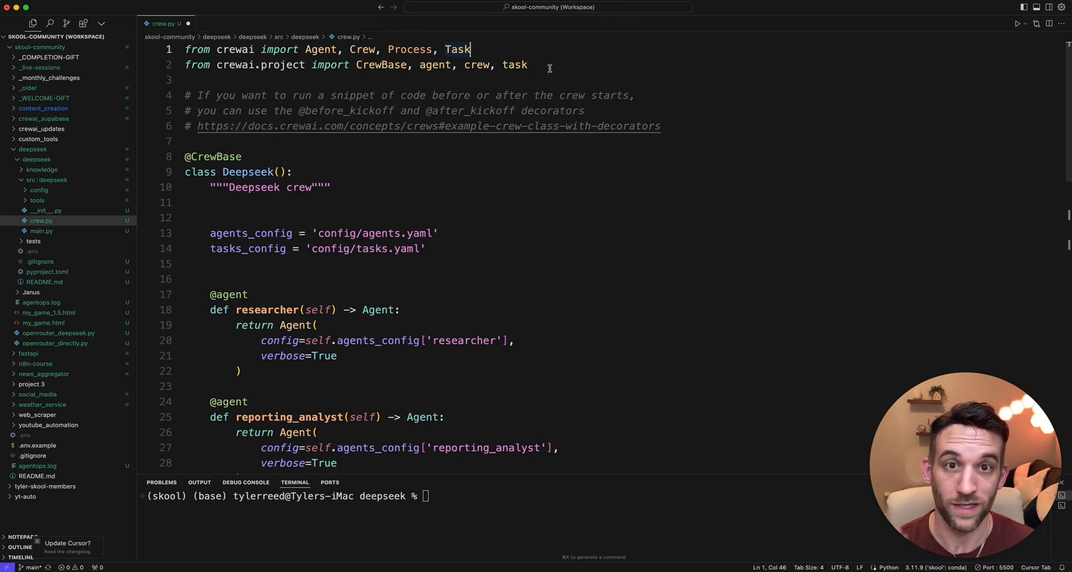
mouse_move(496, 48)
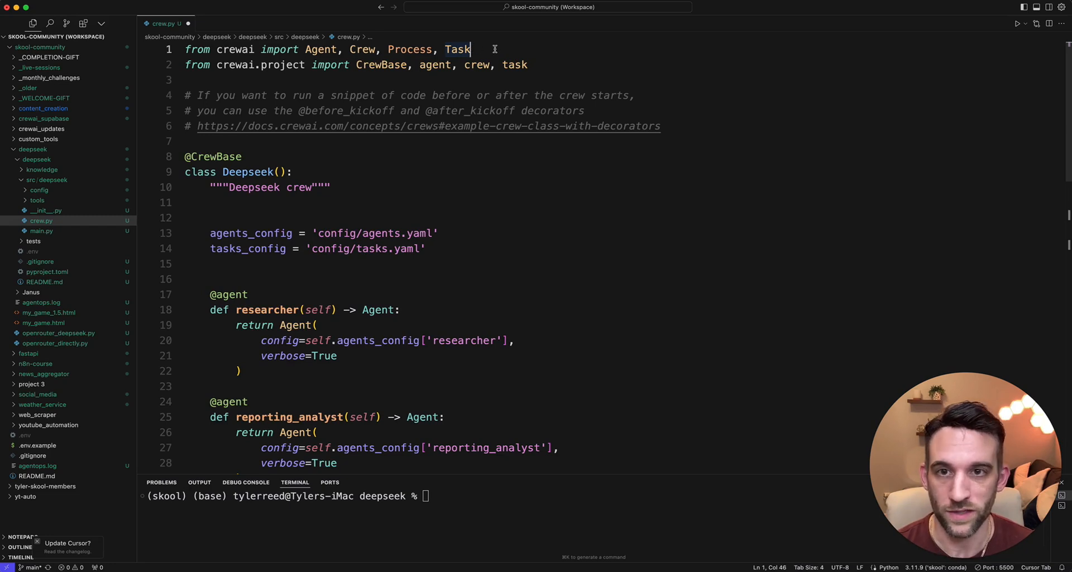
text(,)
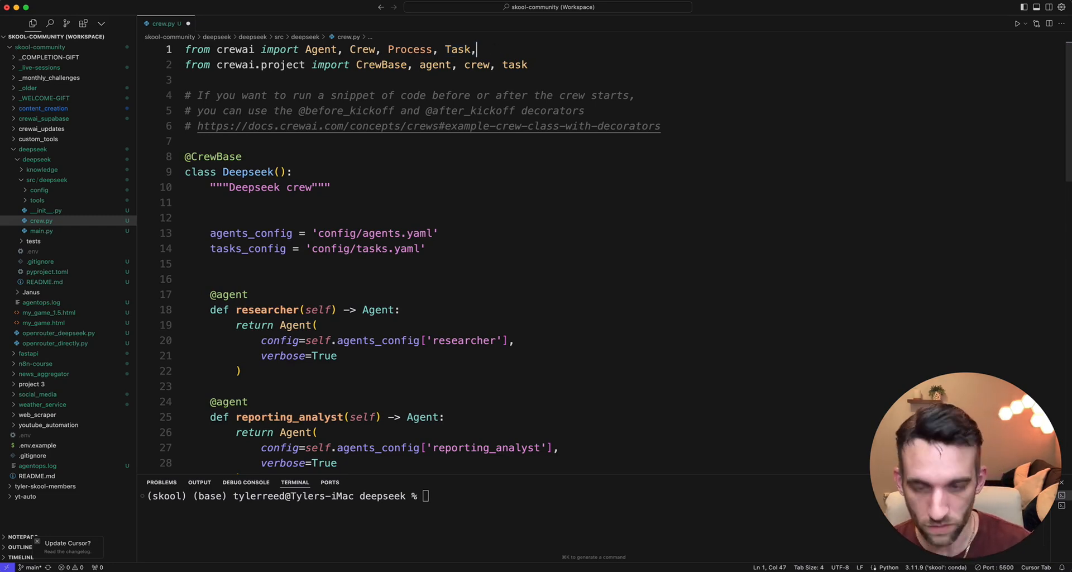
text(LLM)
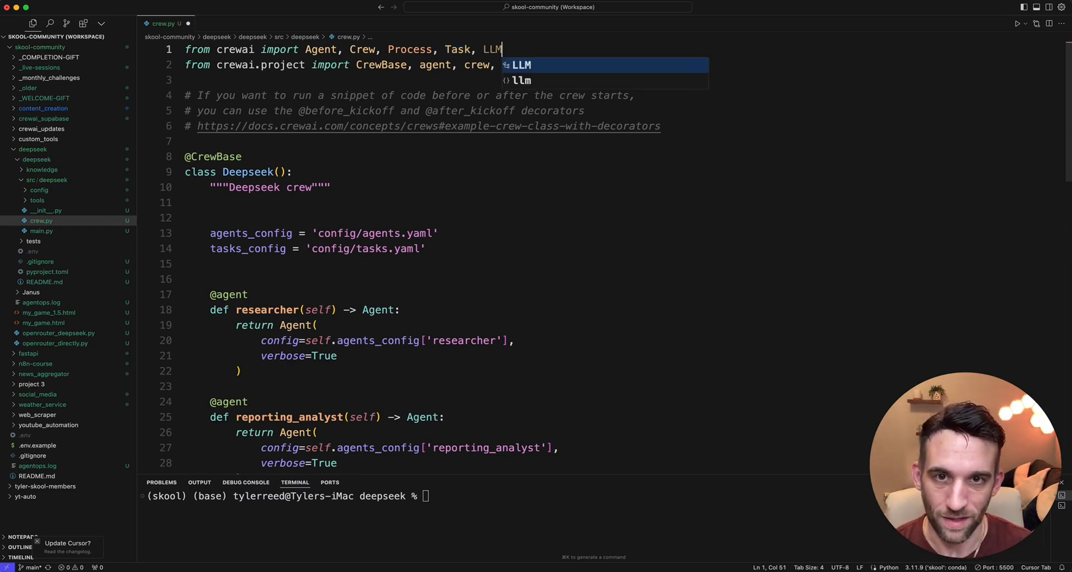
text(deepseek_ollama = LLM()
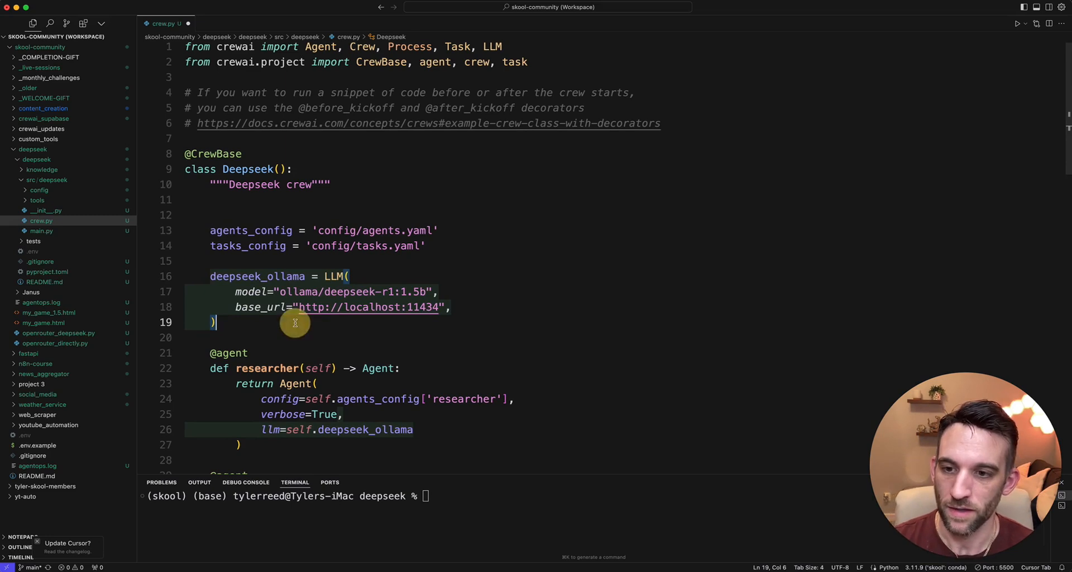
double_click(258, 276)
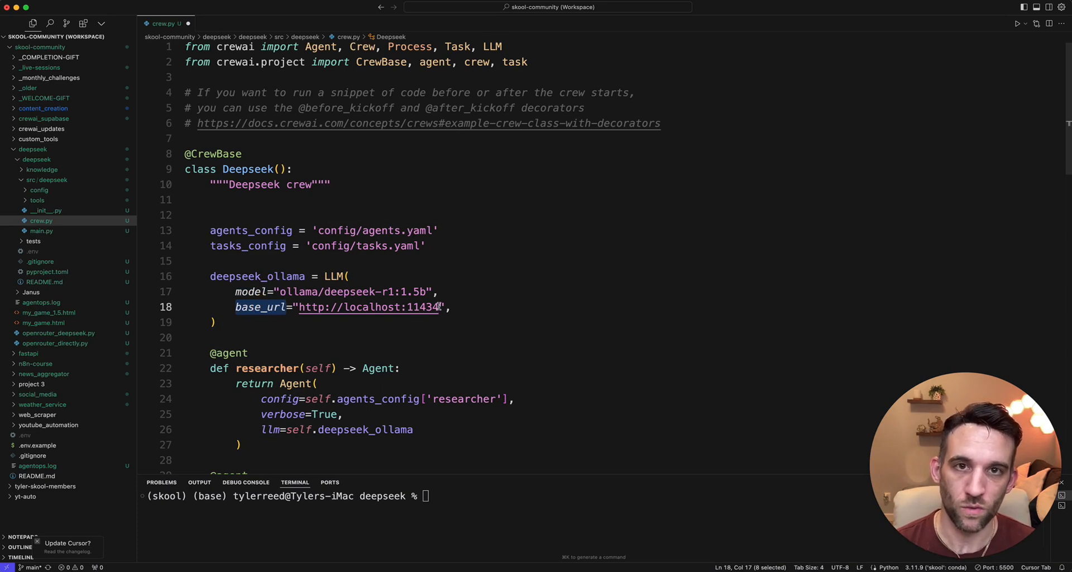
click(450, 306)
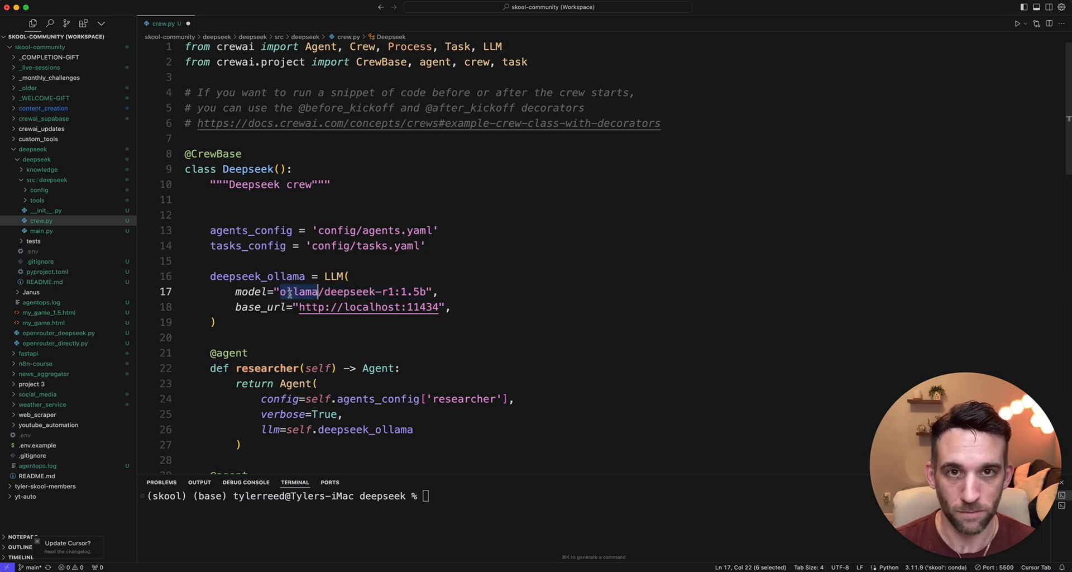
drag(316, 291, 426, 291)
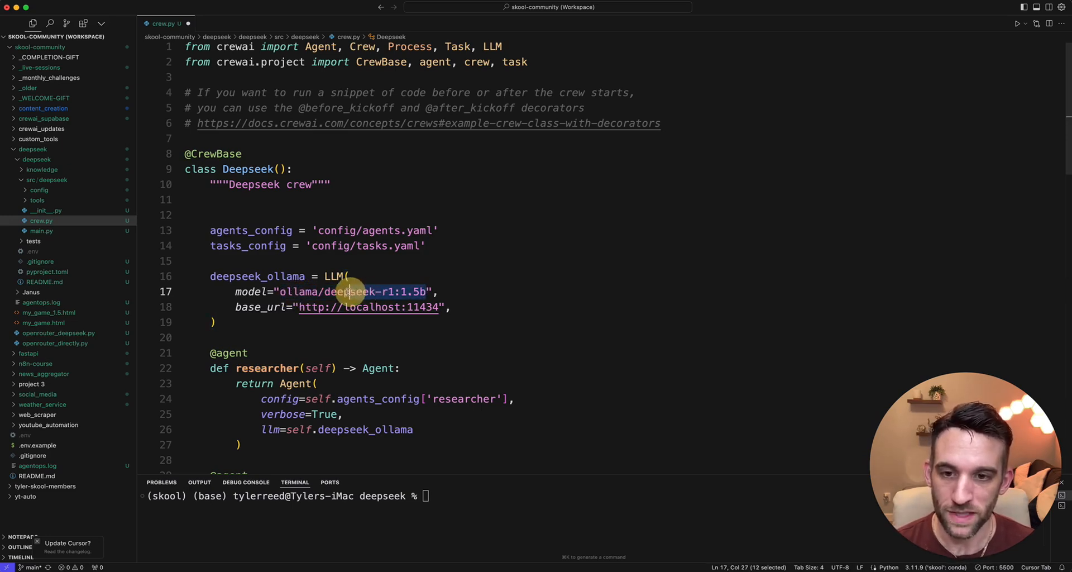
double_click(369, 292)
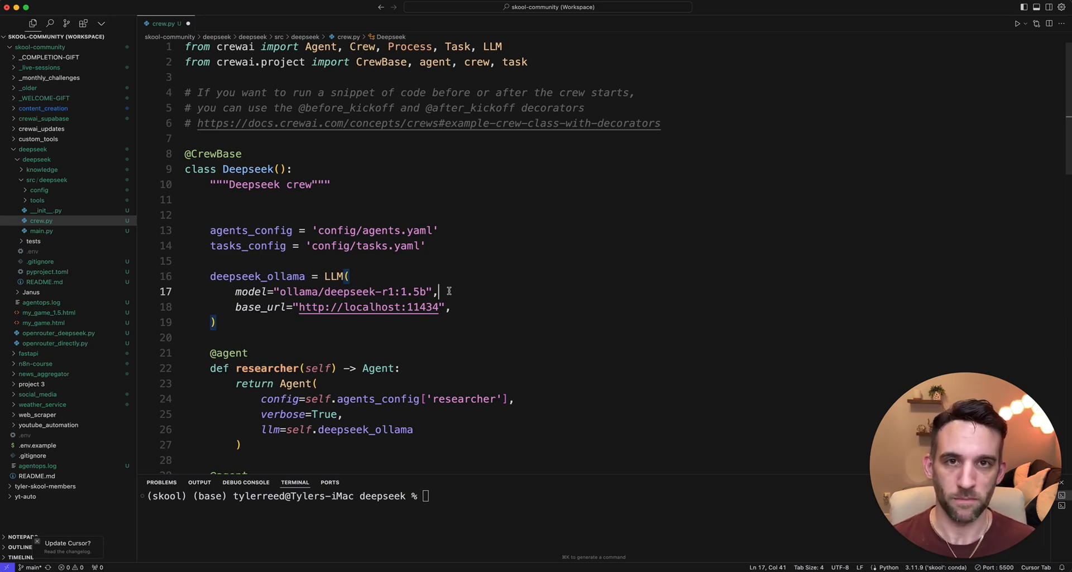
double_click(297, 291)
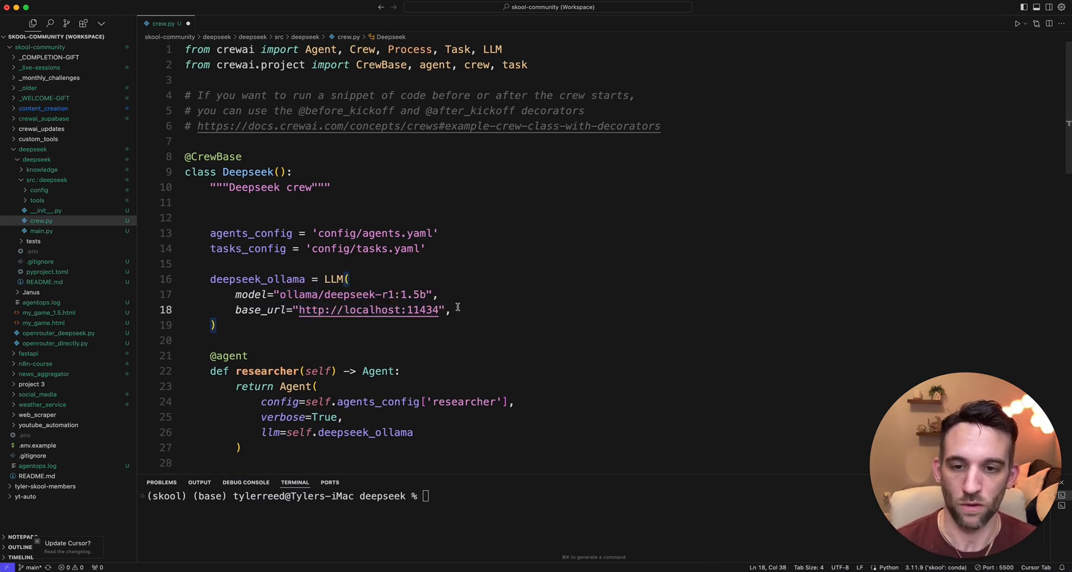
Set llm=self.deepseek_ollama on the researcher and reporting analyst agents.
scroll(down, 3)
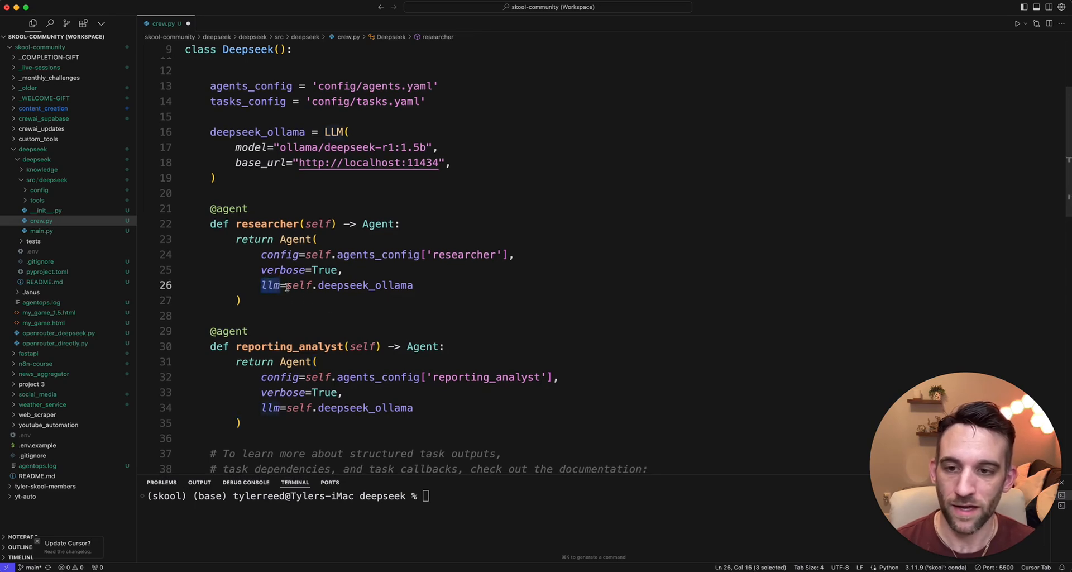
drag(271, 285, 413, 285)
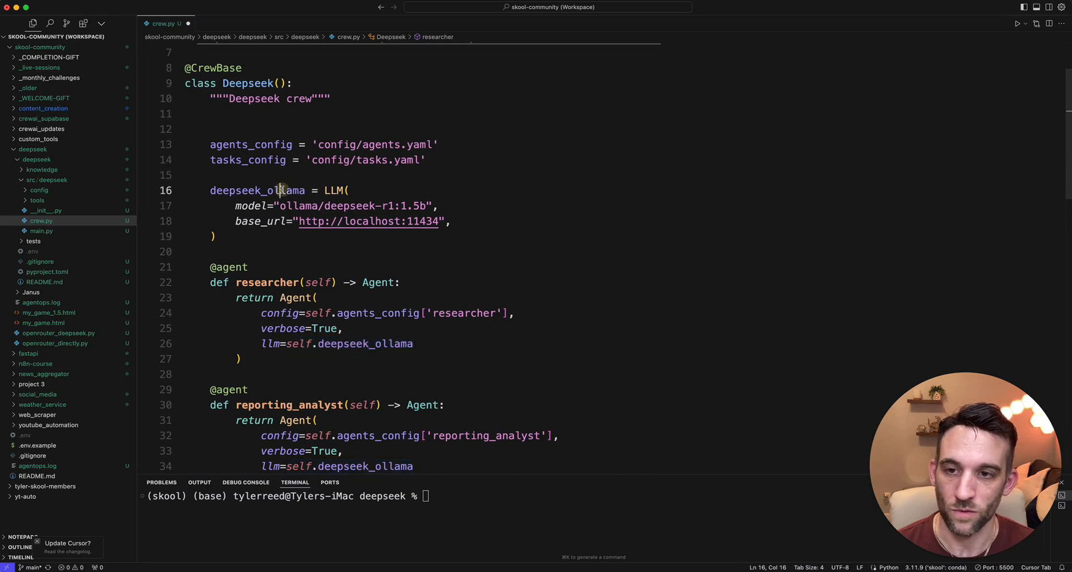
double_click(393, 343)
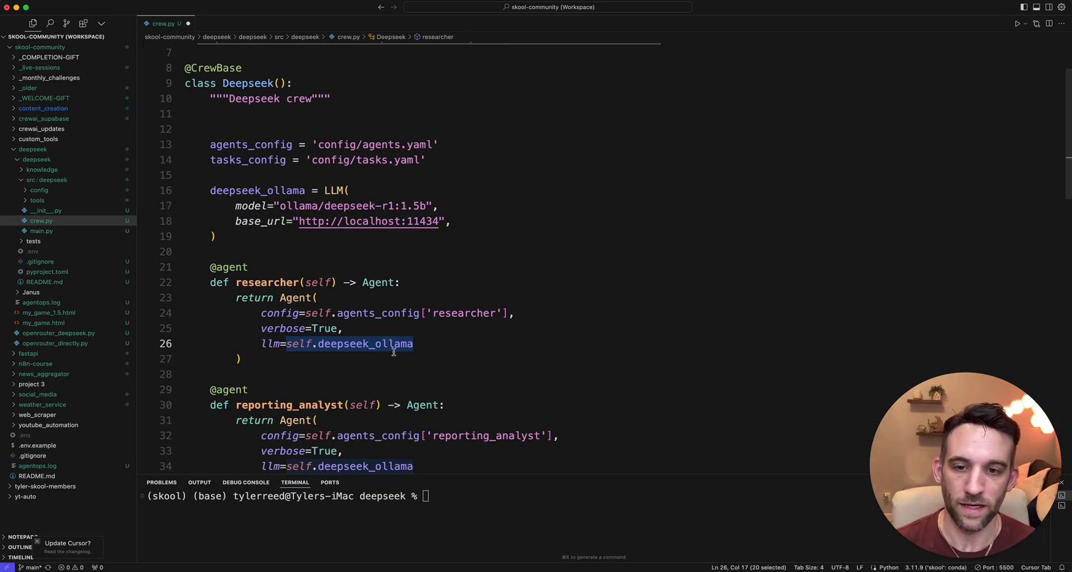
key(cmd+/)
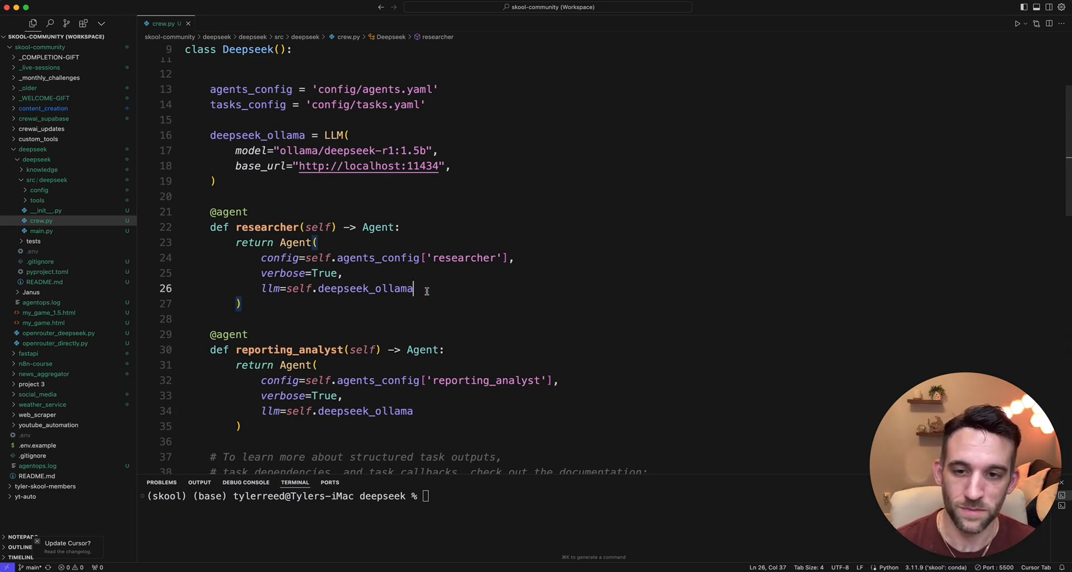
Check off the 'Add Ollama variable' subtask and start a new browser tab.
scroll(down, 3)
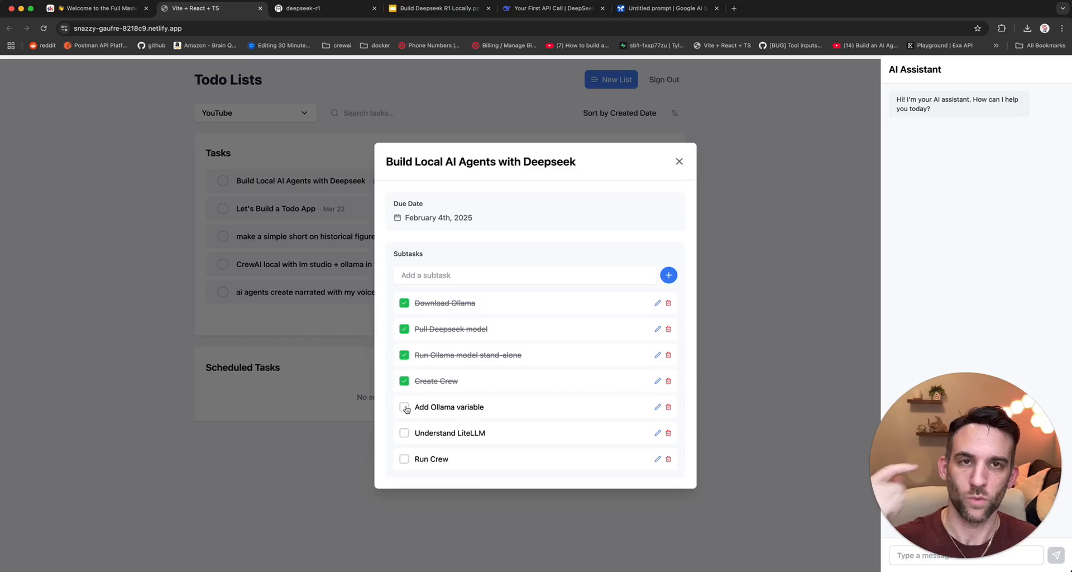
click(404, 406)
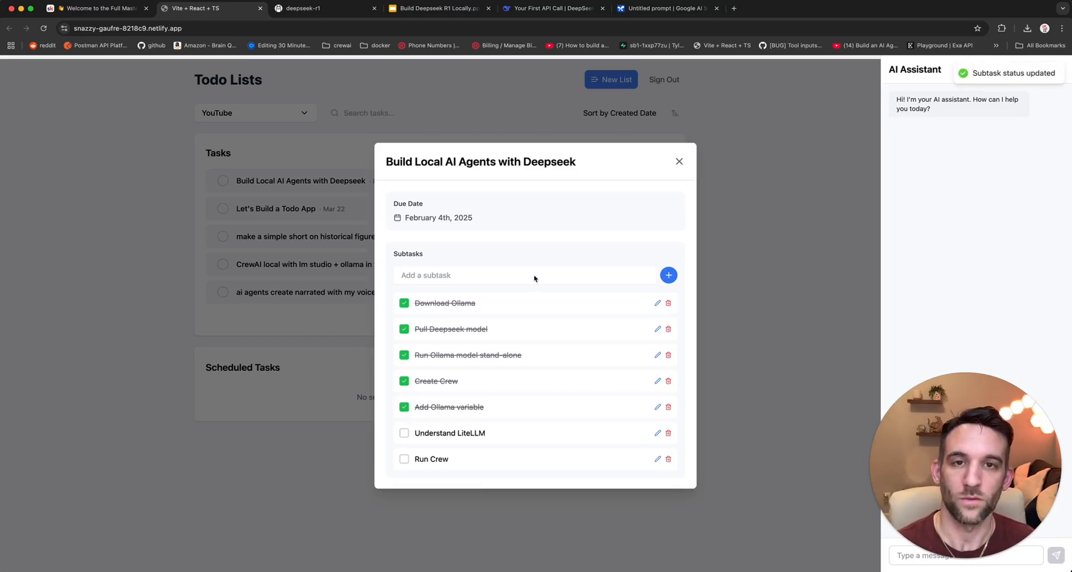
click(846, 8)
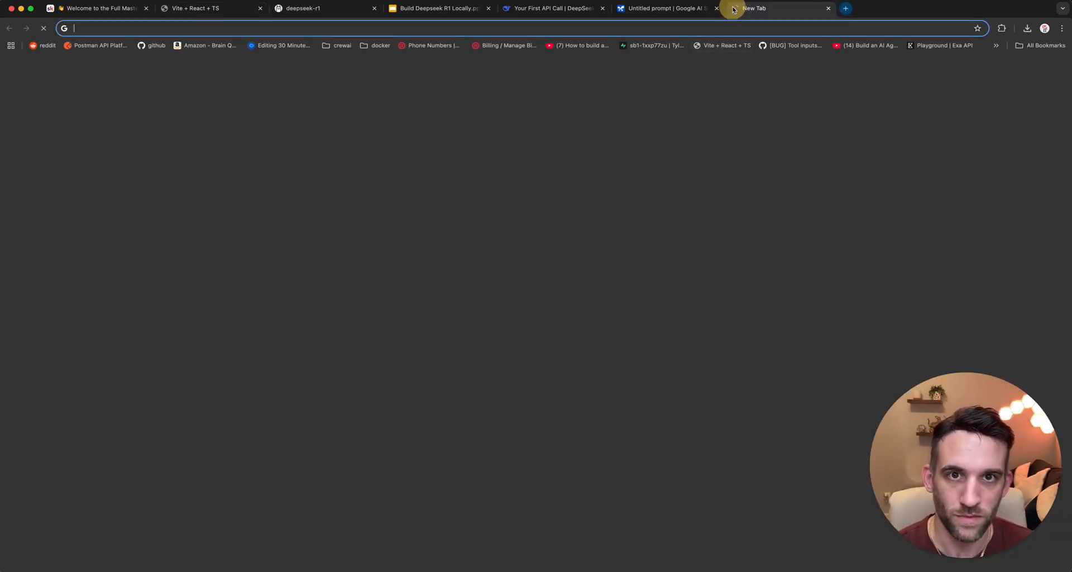
Go to litellm.ai docs and expand the supported models and providers list.
text(litellm.ai)
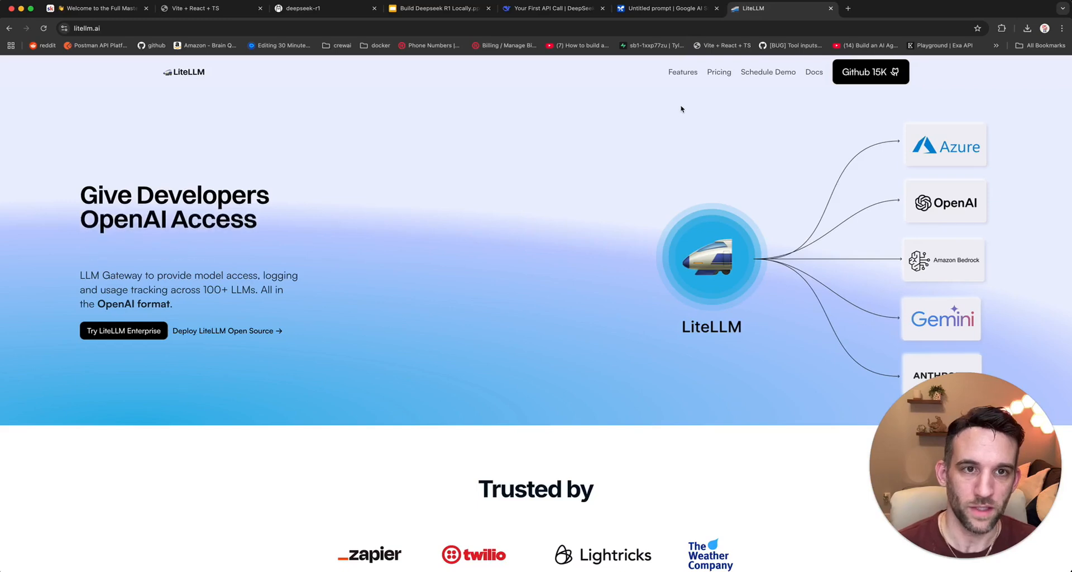
click(814, 72)
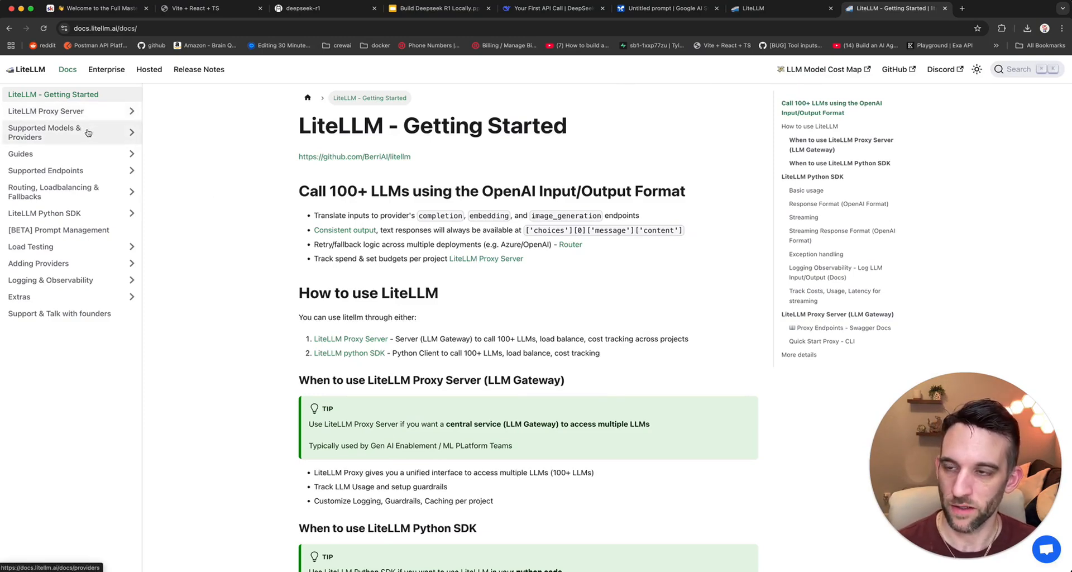
click(45, 131)
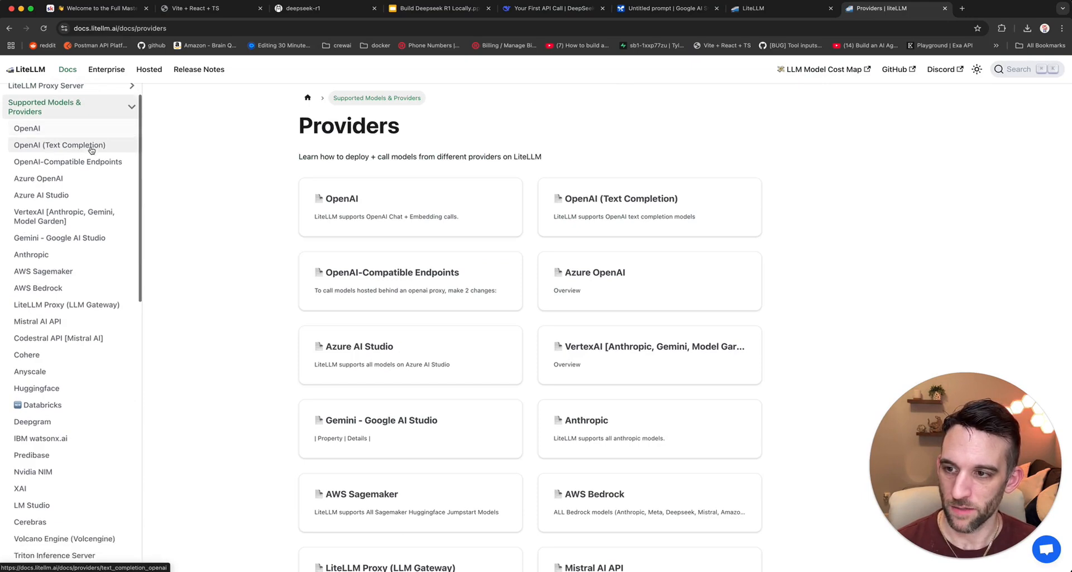
scroll(down, 3)
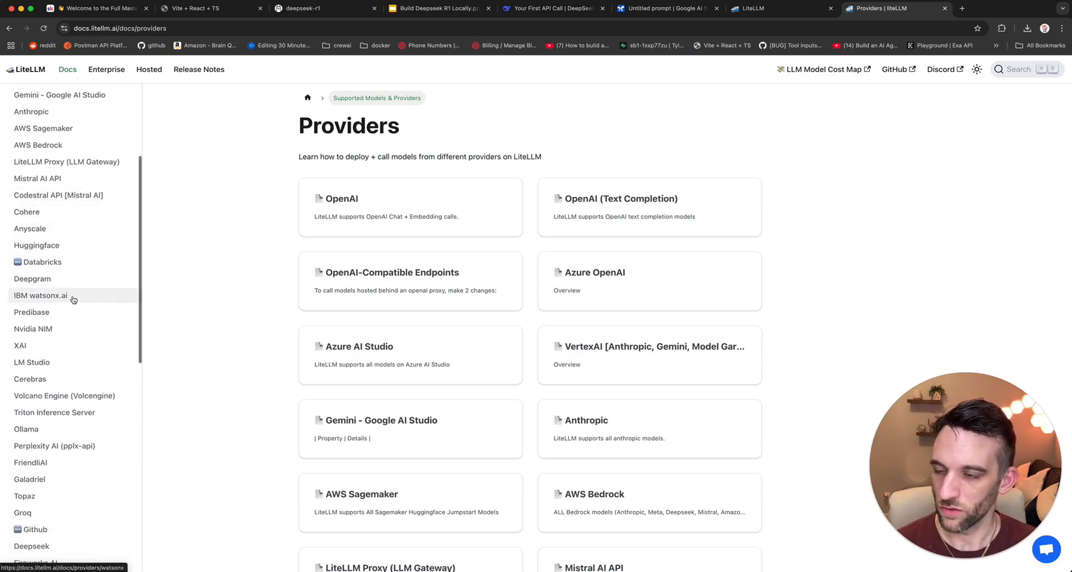
View the IBM watsonx.ai page's Usage example and highlight the 'watsonx' model prefix.
click(40, 295)
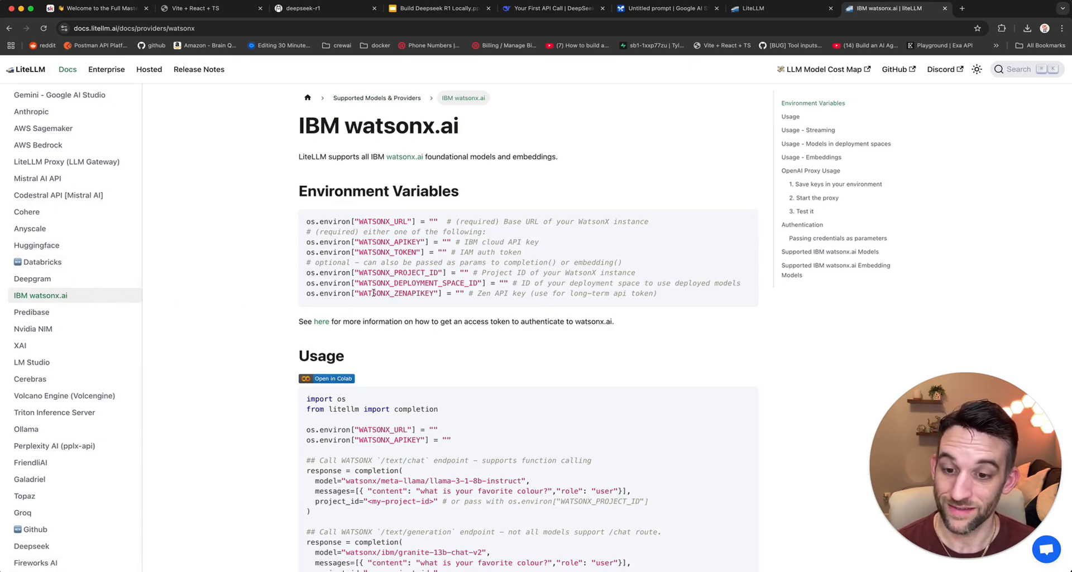
scroll(down, 3)
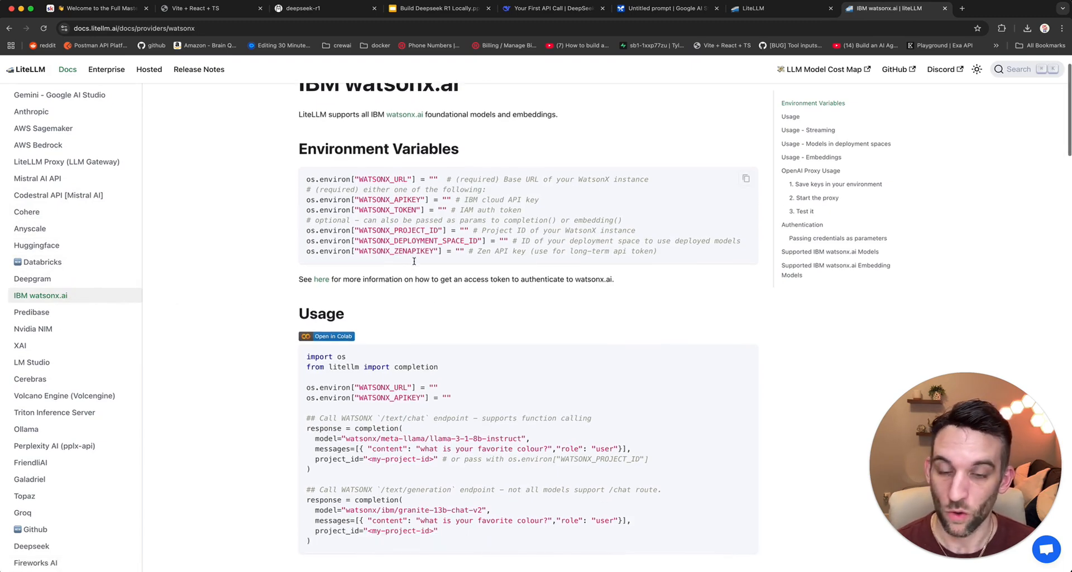
scroll(down, 3)
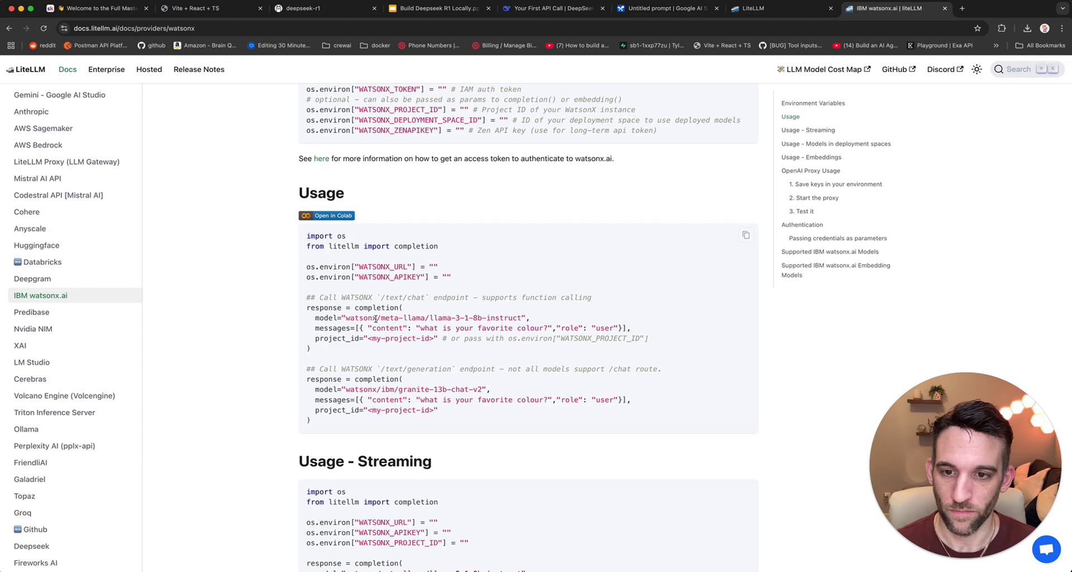
double_click(361, 317)
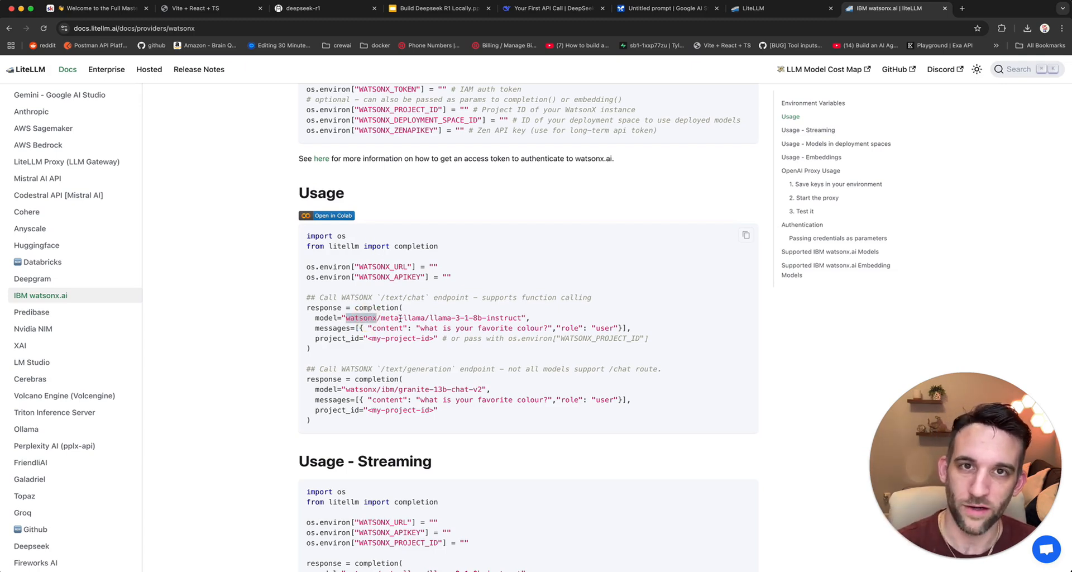
mouse_move(33, 328)
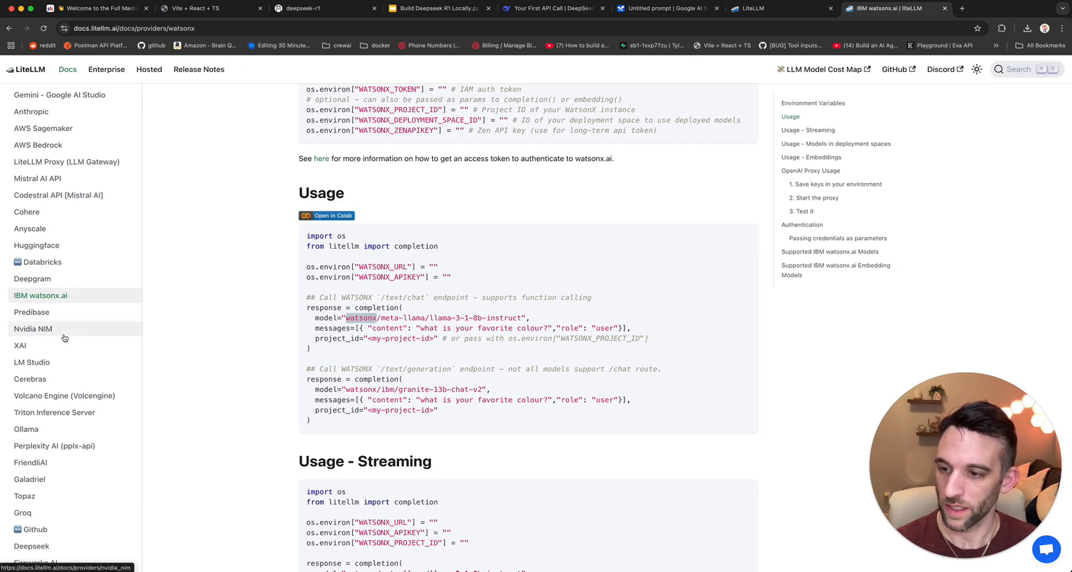
Bring up the Ollama provider page at its Example usage section.
click(25, 428)
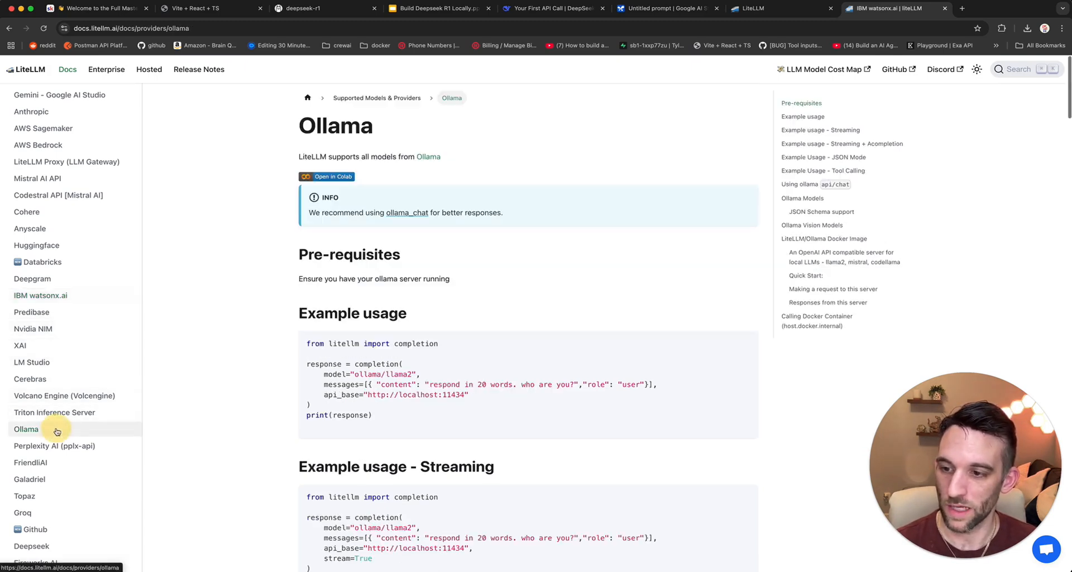
click(26, 428)
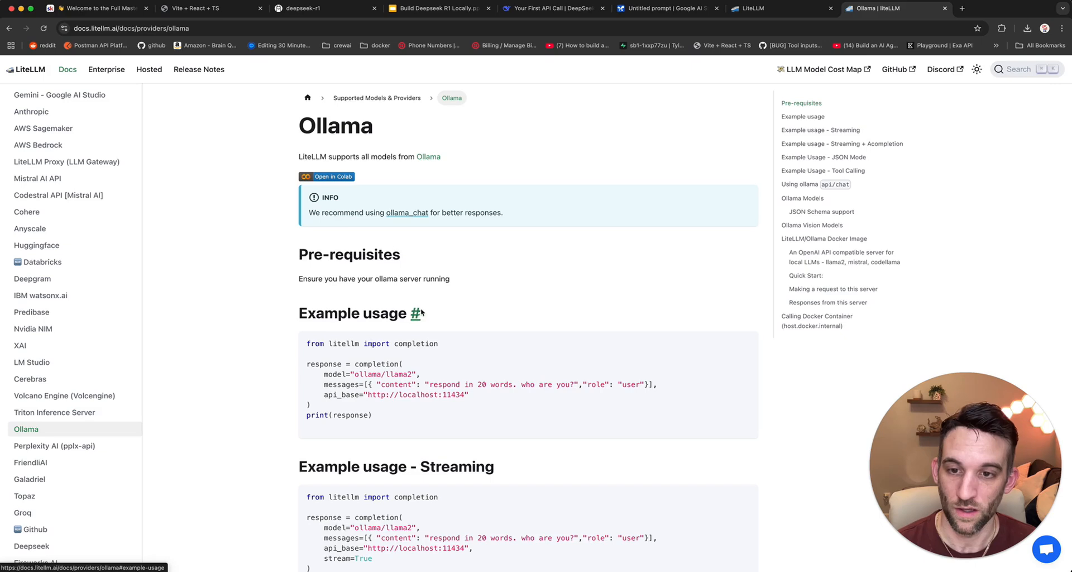
scroll(down, 3)
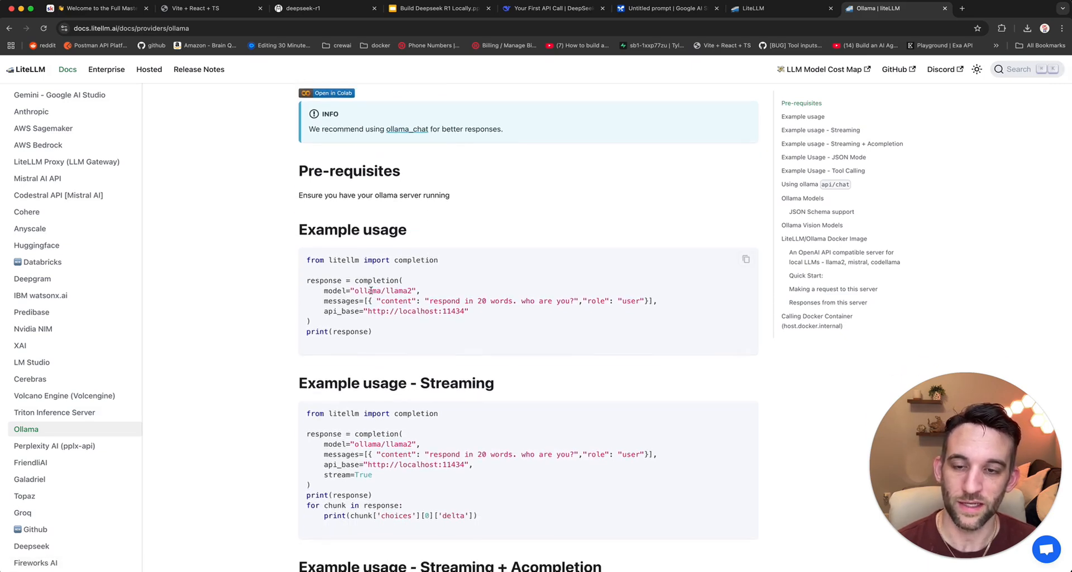
Highlight the ollama/ model prefix and the localhost api_base value in the example.
double_click(368, 290)
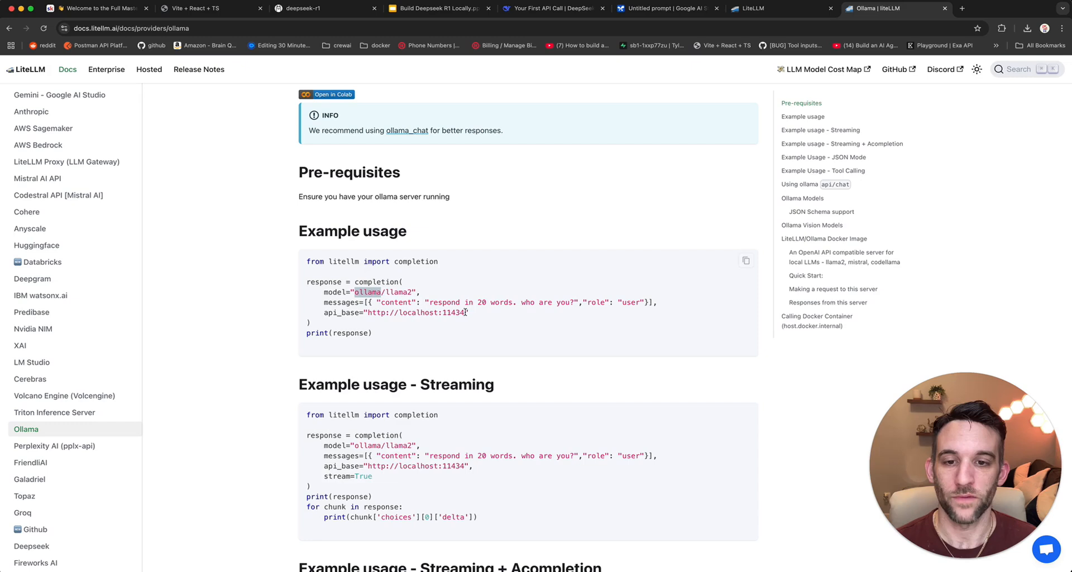
double_click(416, 313)
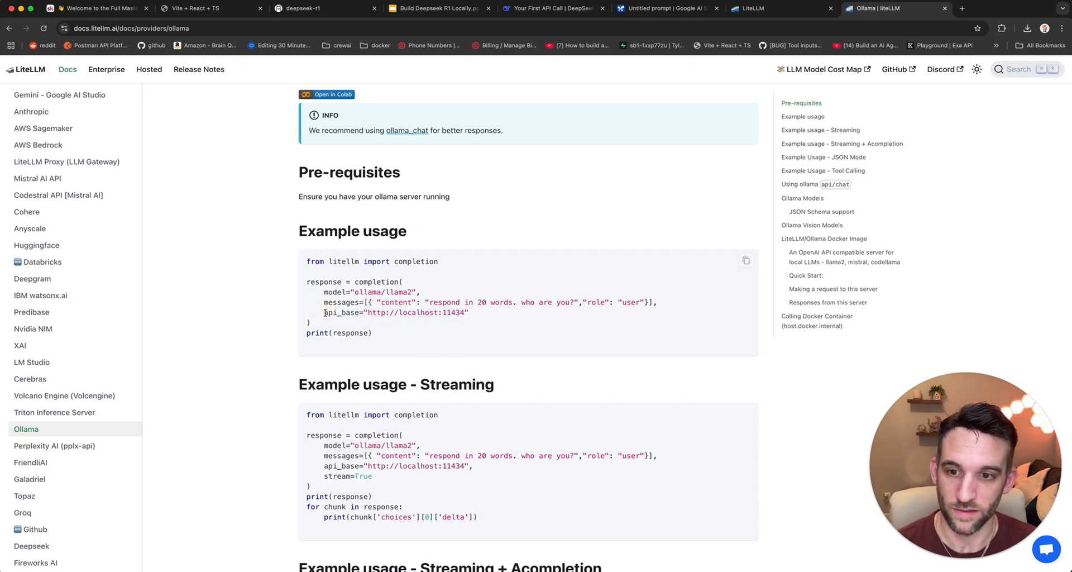
double_click(343, 312)
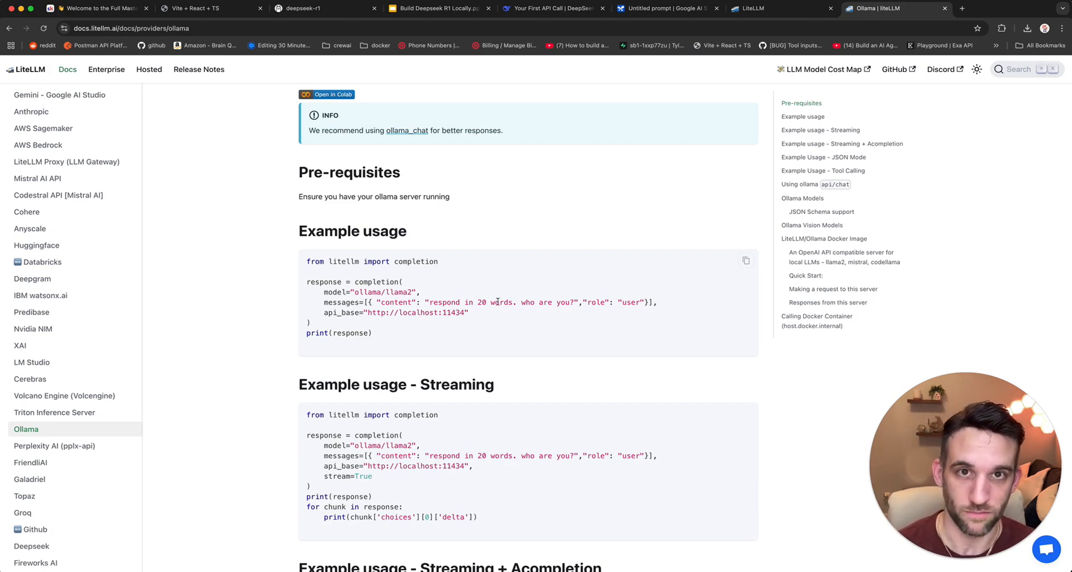
mouse_move(86, 311)
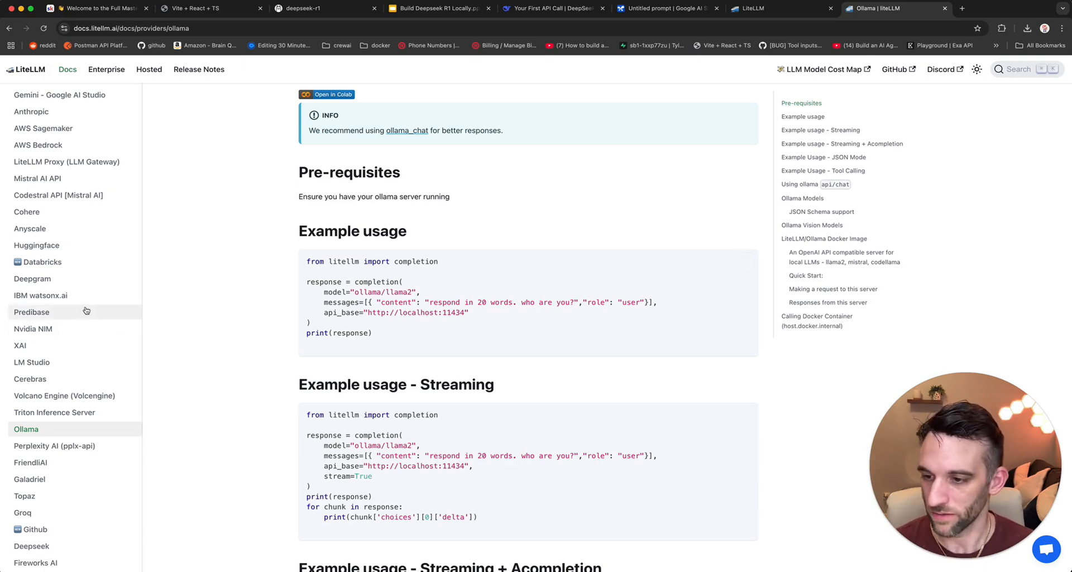
scroll(down, 3)
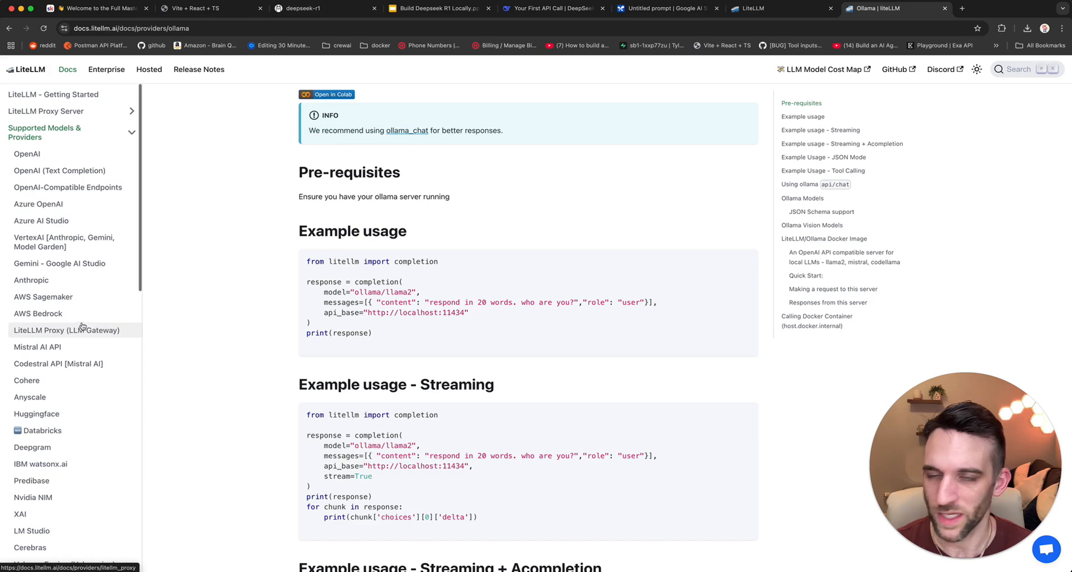
mouse_move(82, 318)
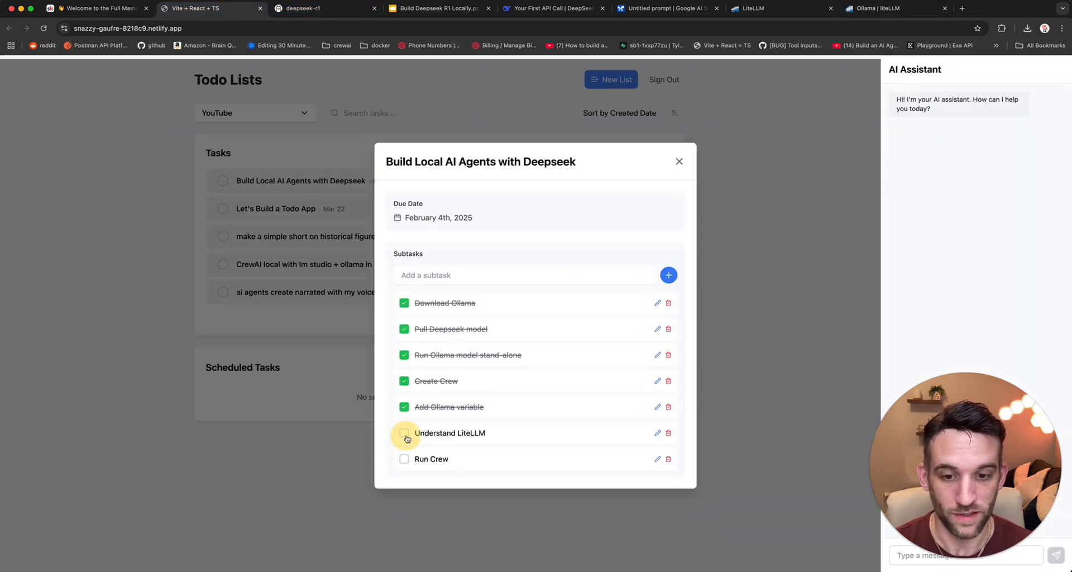
Tick the 'Understand LiteLLM' subtask checkbox in the task dialog.
click(404, 432)
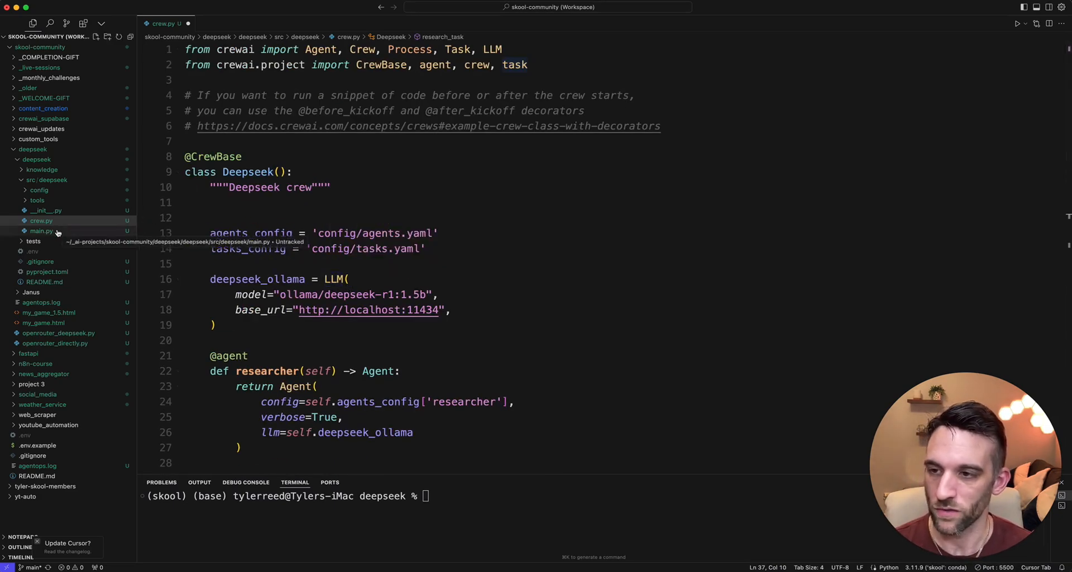
In main.py, change the import to bring Deepseek straight from crew (drop the 'deepseek.' prefix).
click(41, 230)
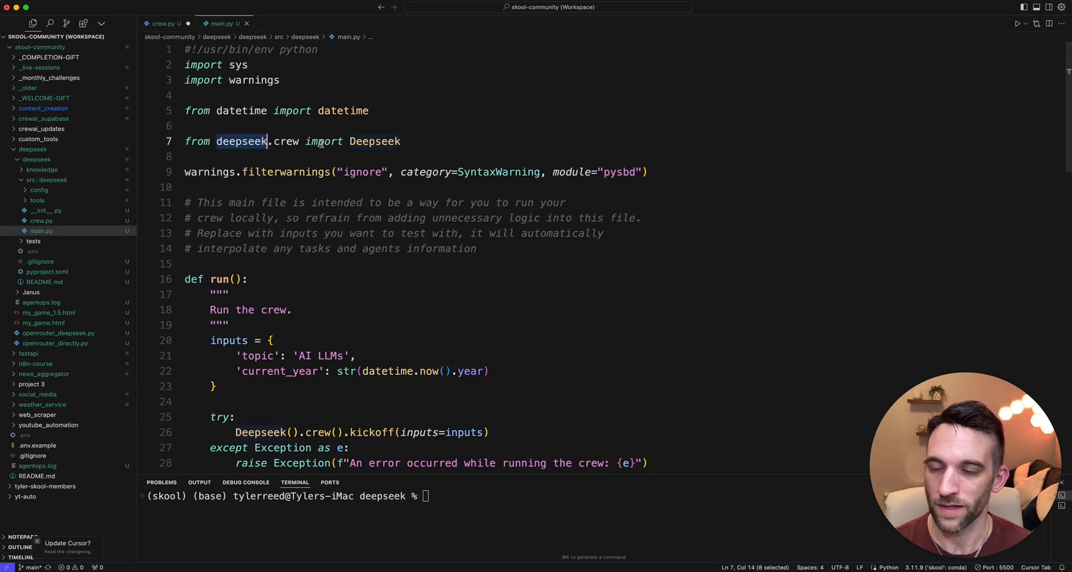
drag(268, 140, 401, 141)
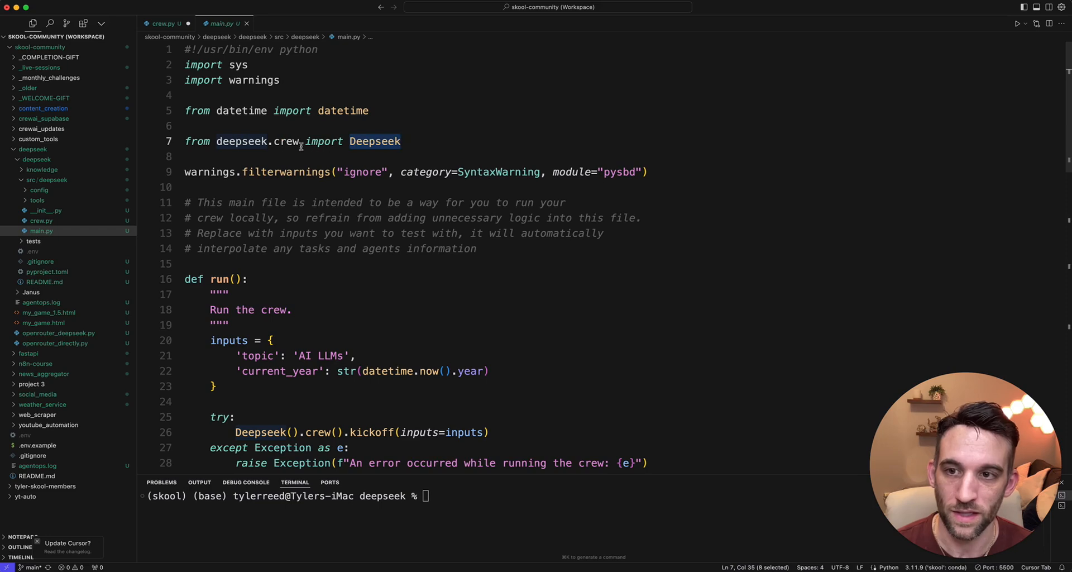
double_click(241, 142)
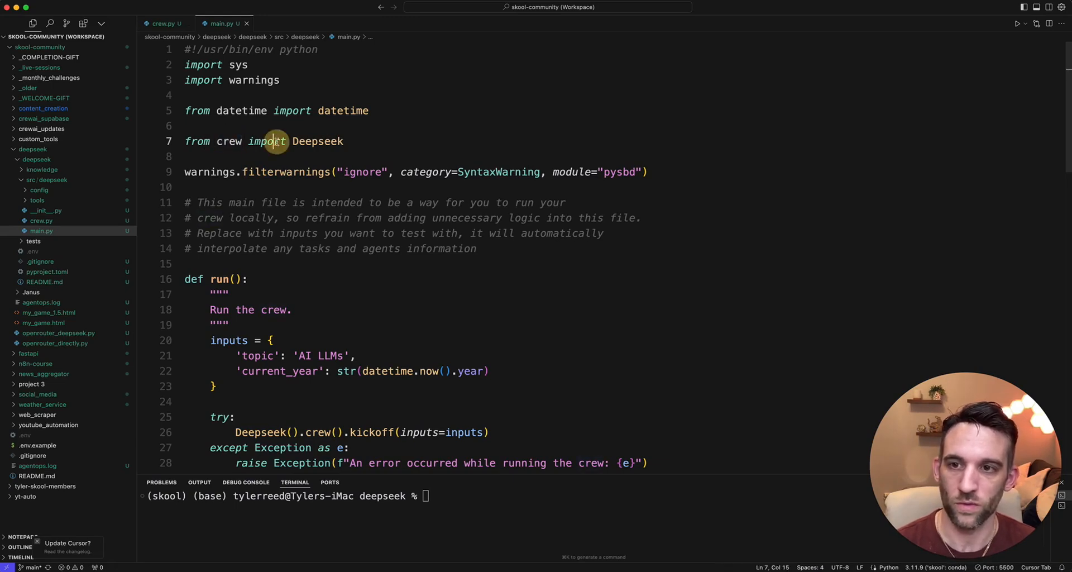
Add a module-level run() call and start entering the deepseek topic input.
double_click(317, 141)
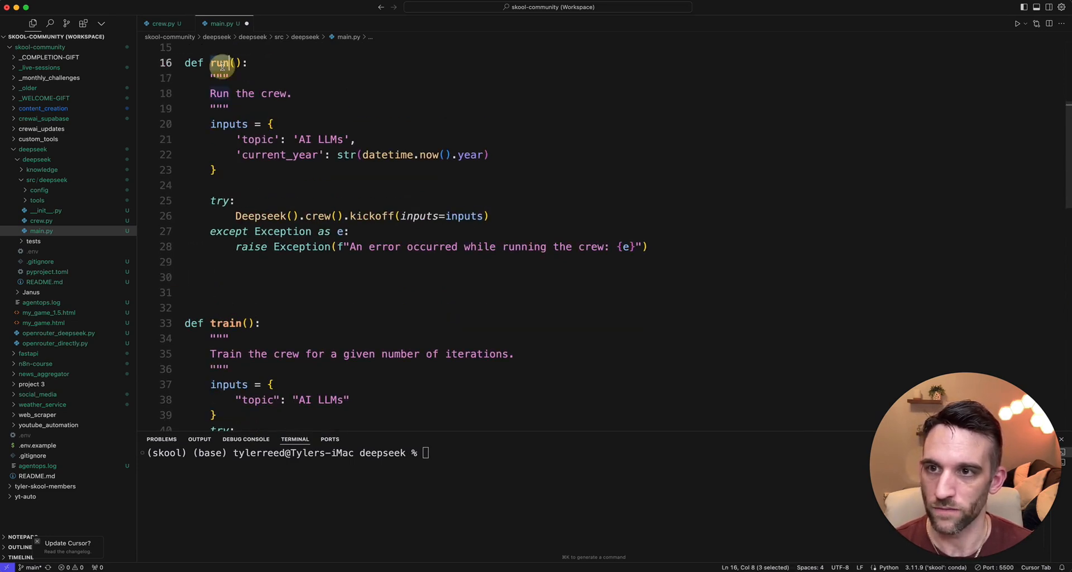
text(run()
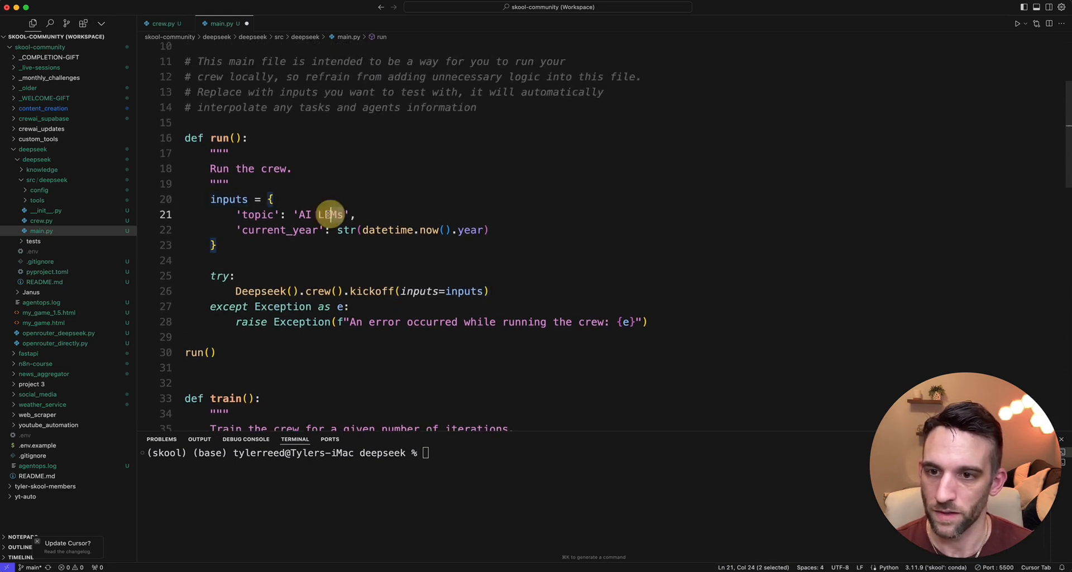
text(deepseek-r1:1.5b)
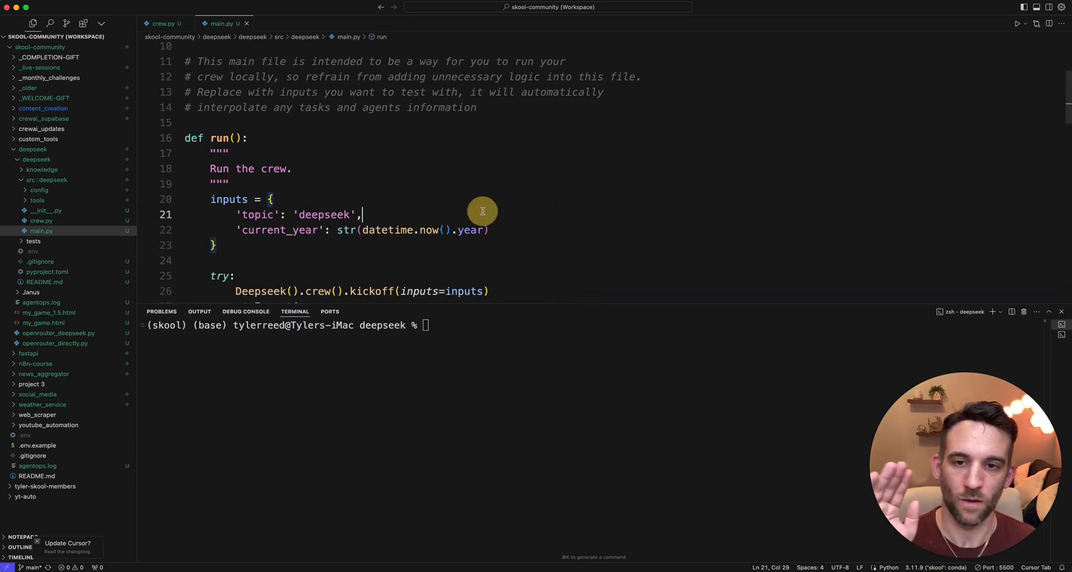
Set topic to 'deepseek', then cd into deepseek/, clear the terminal and begin the python src/deepseek/ command.
text(-r1:1.5b)
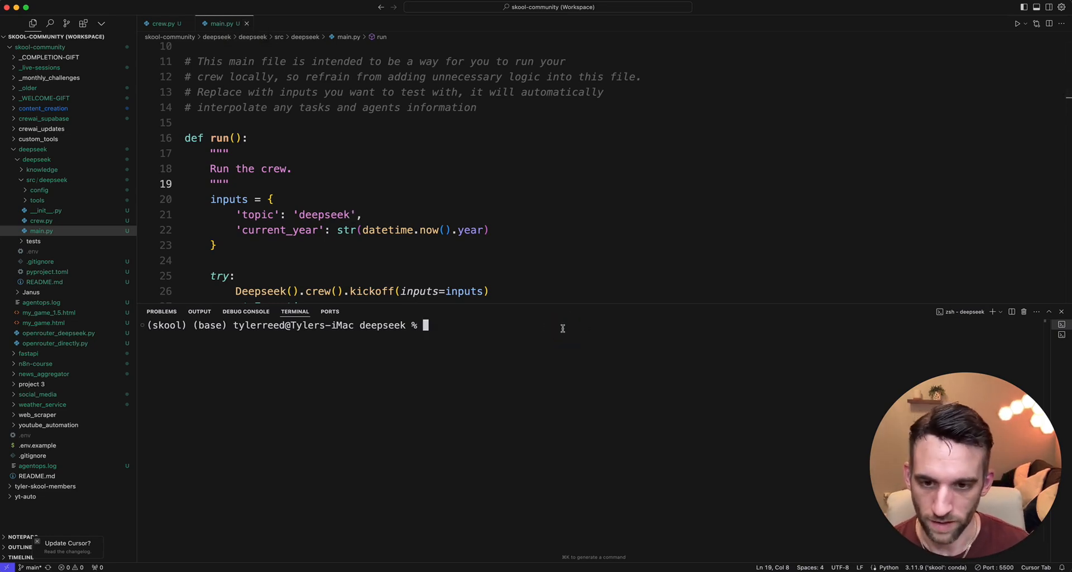
text(ls)
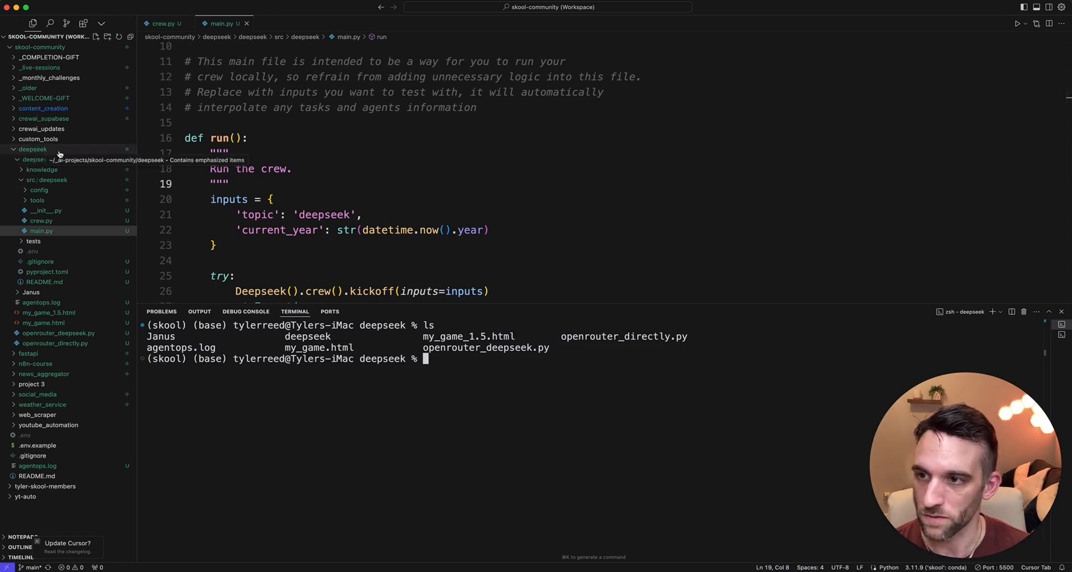
text(c)
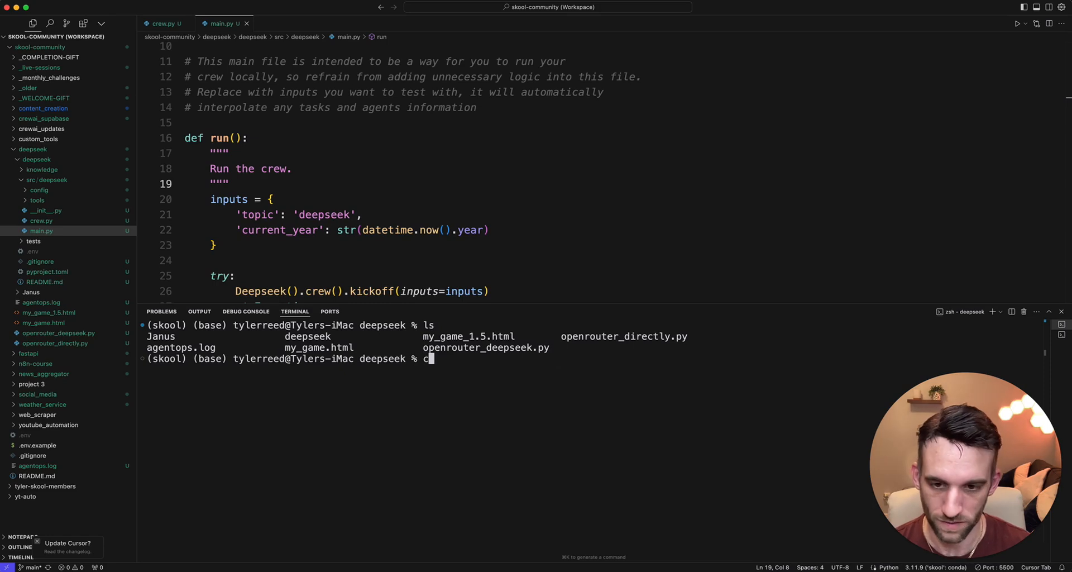
text(d deepseek/)
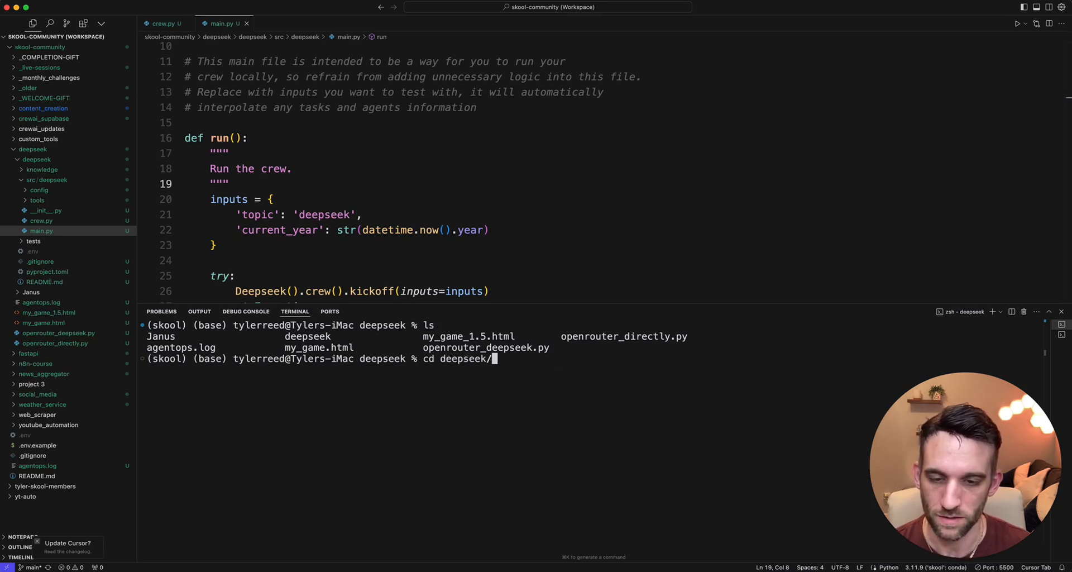
text(ls)
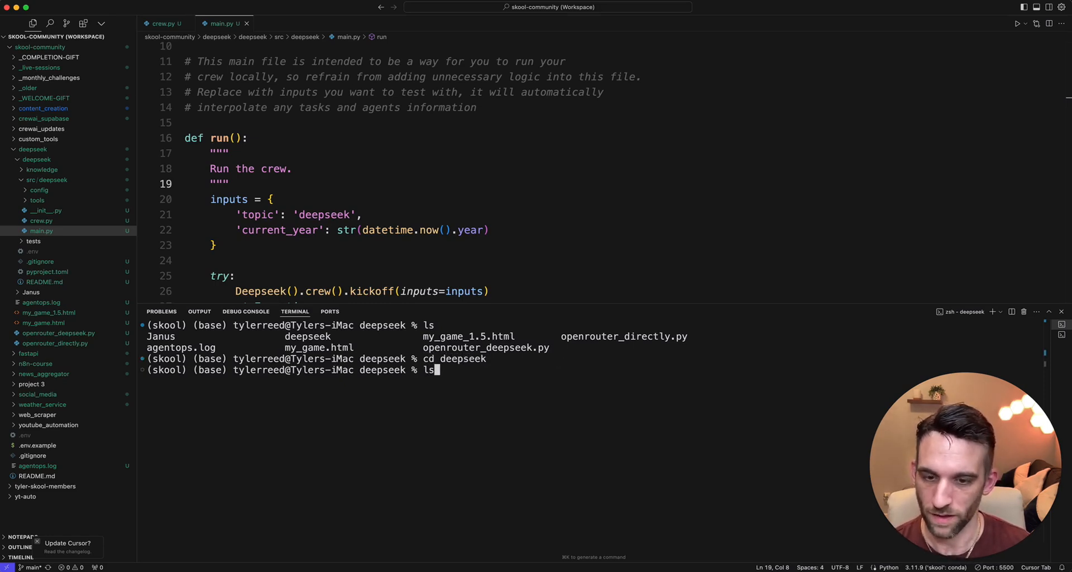
text(clea)
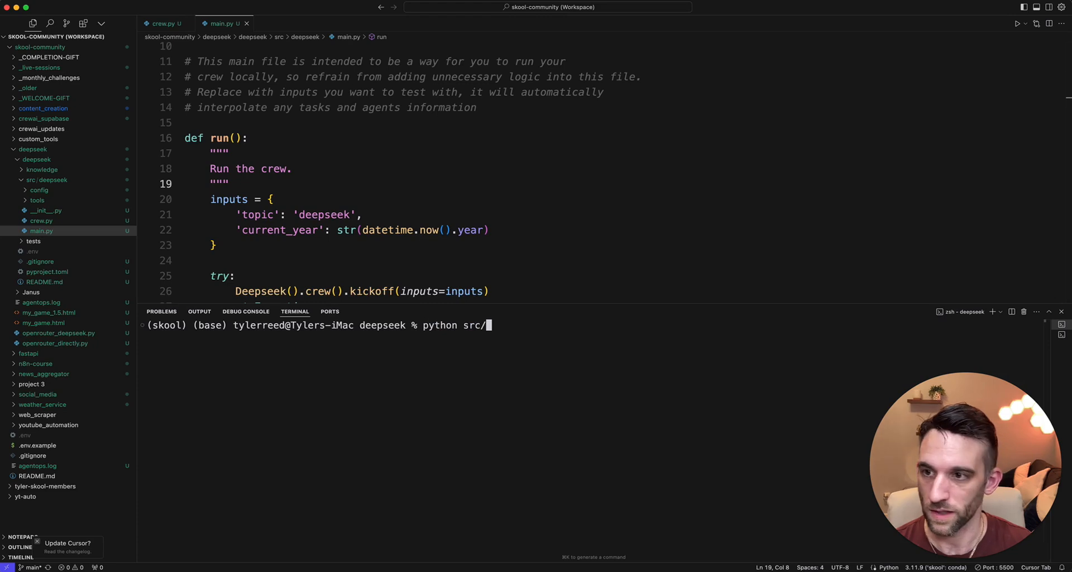
text(deepseek/main.py)
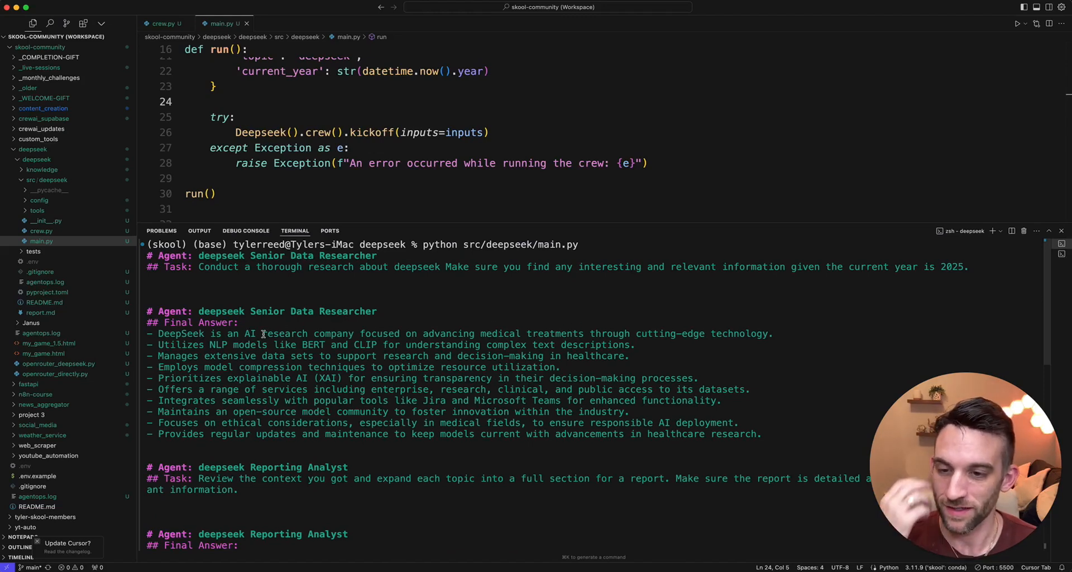
Run python src/deepseek/main.py, review the agents' DeepSeek report output and mark 'Run Crew' done.
scroll(down, 3)
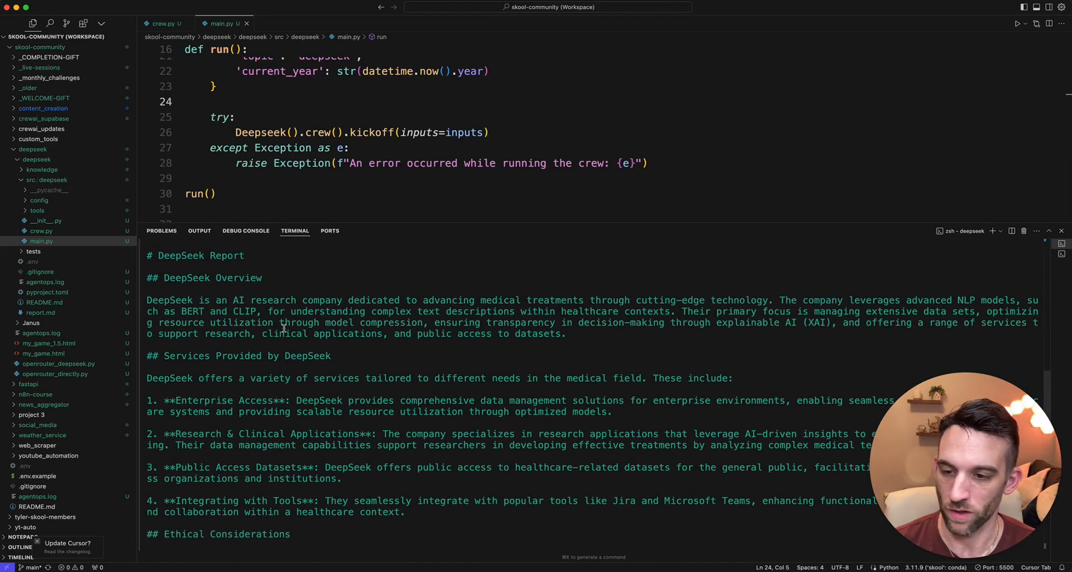
scroll(down, 3)
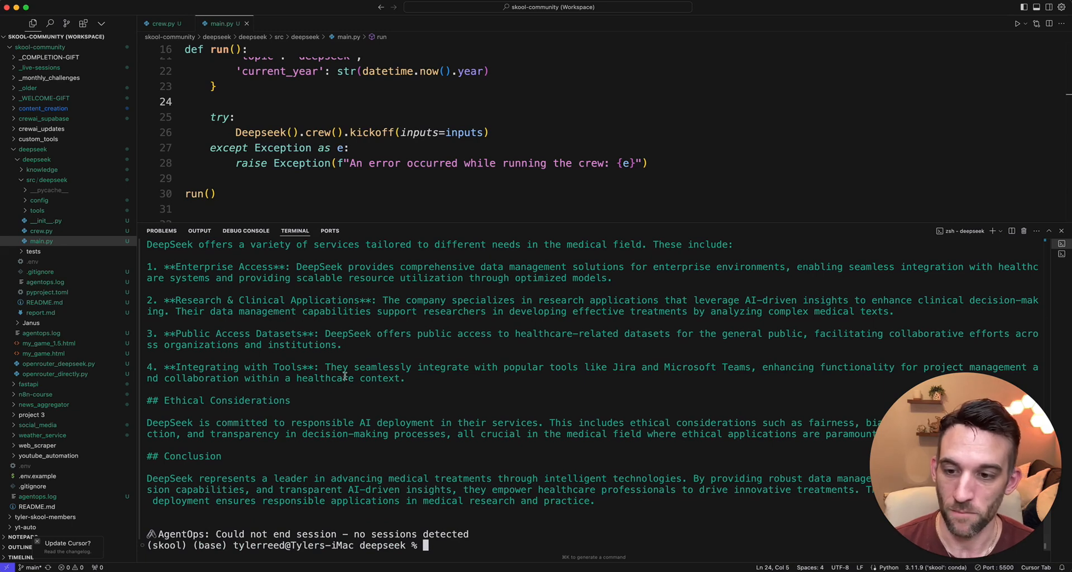
mouse_move(348, 376)
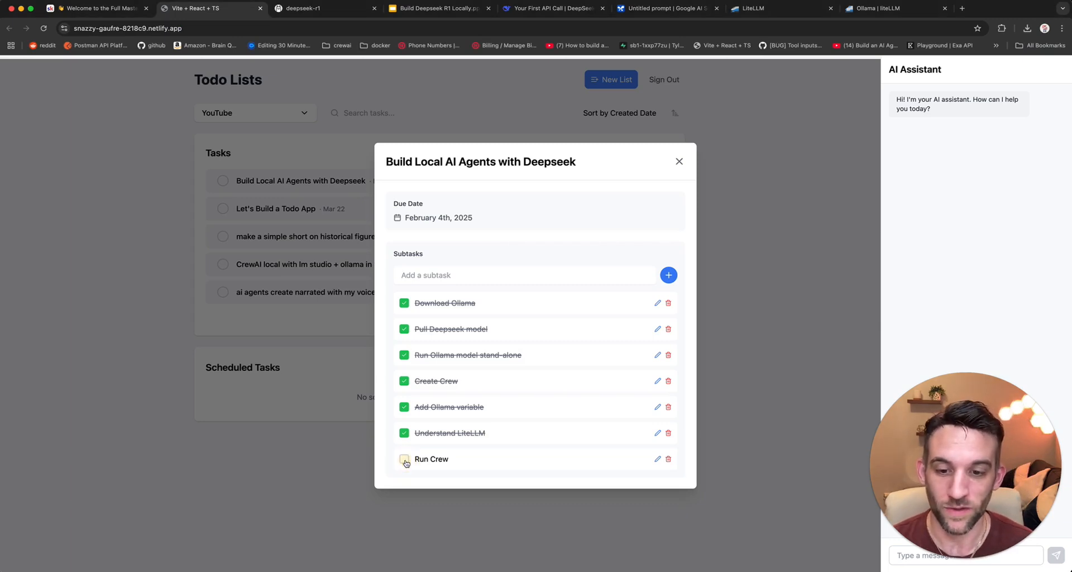
click(96, 8)
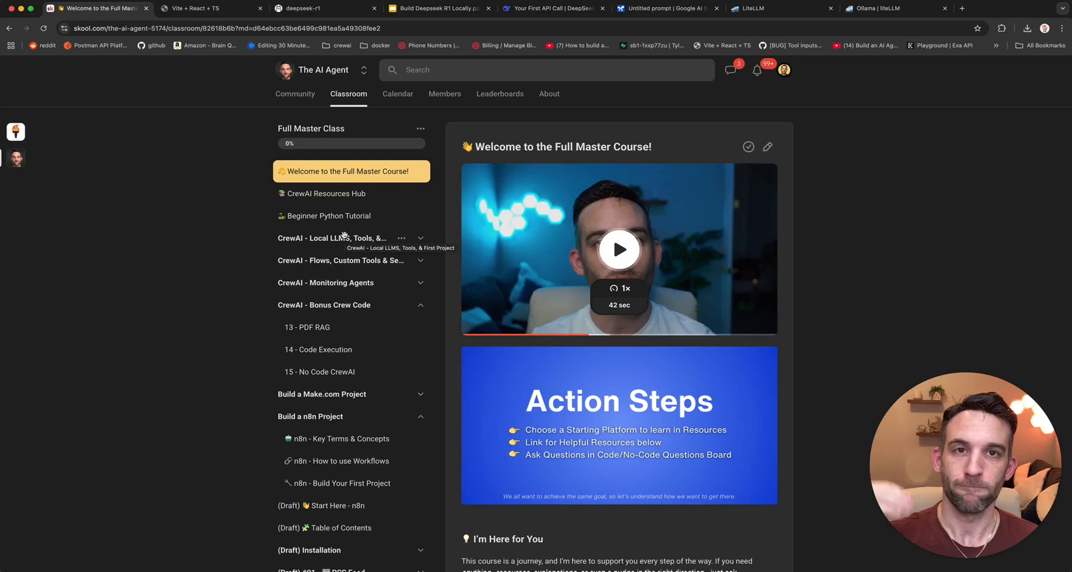